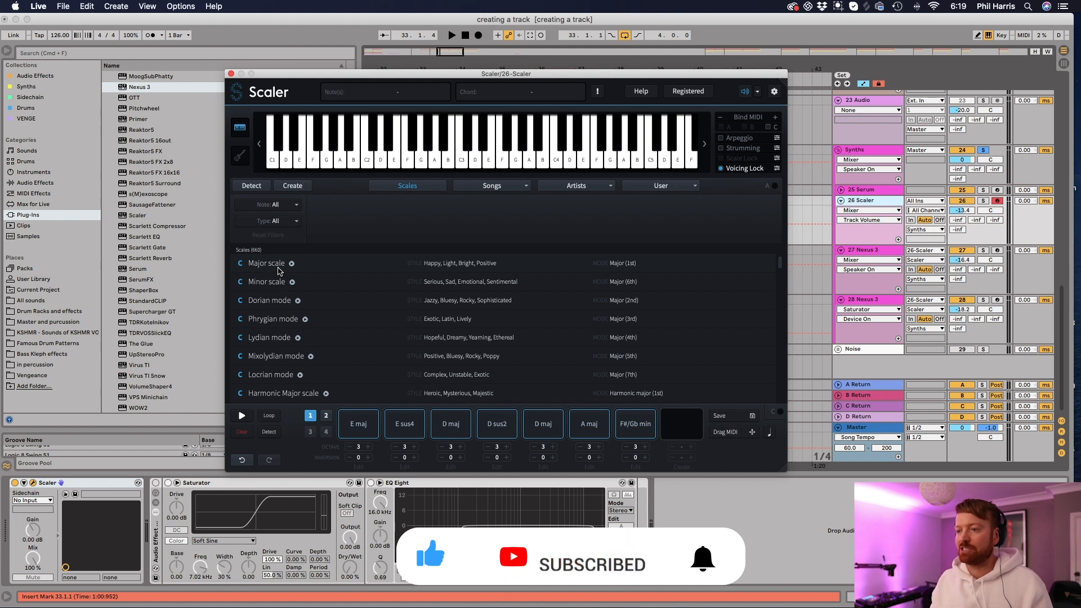
Show the C Major scale's chords and audition the D min and B dim chords
click(266, 263)
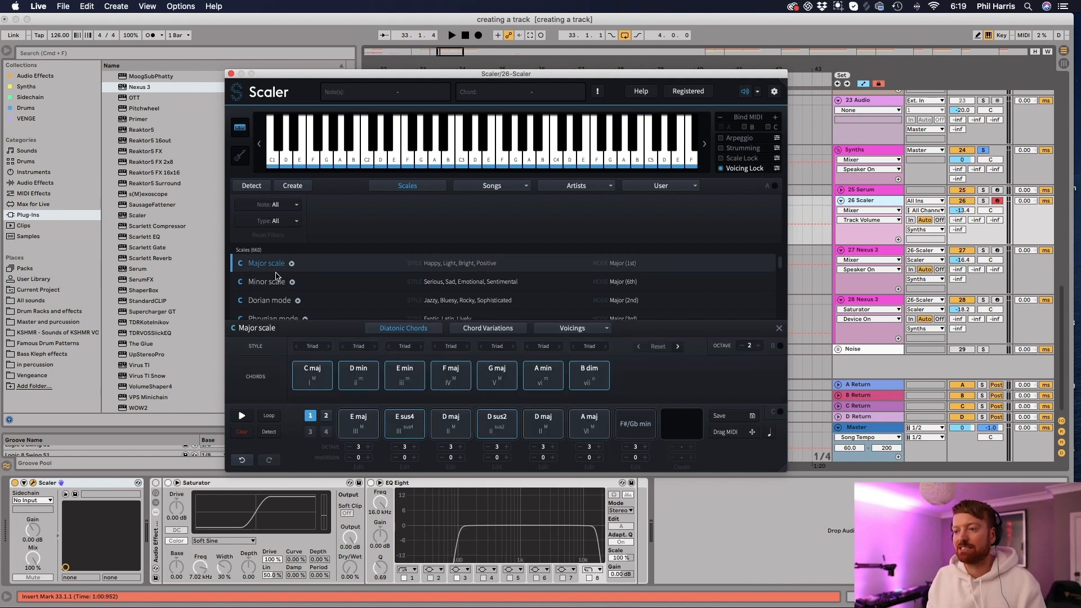
mouse_move(256, 317)
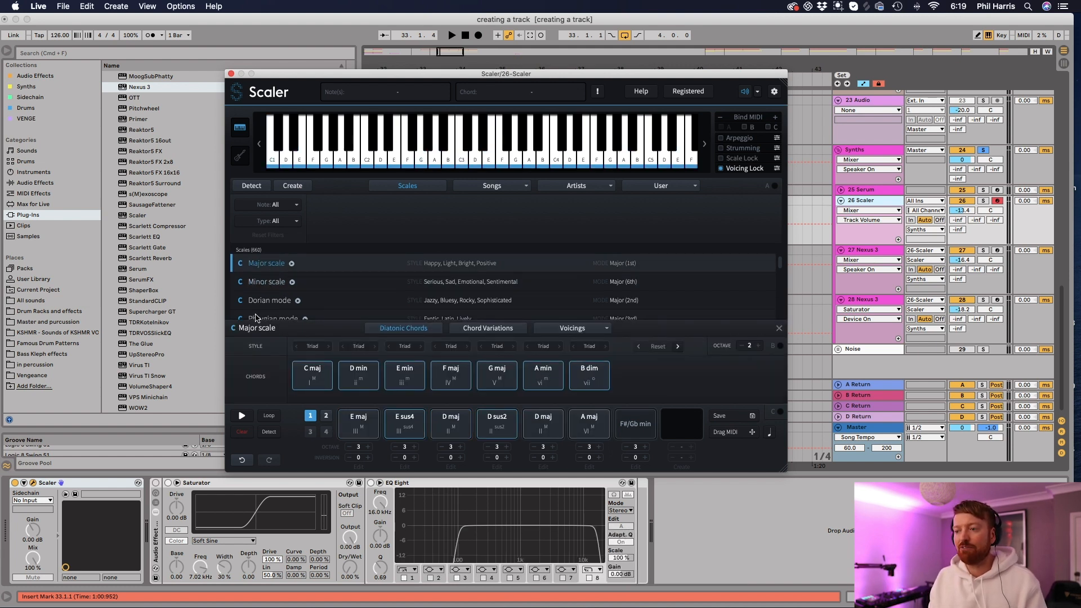
click(358, 376)
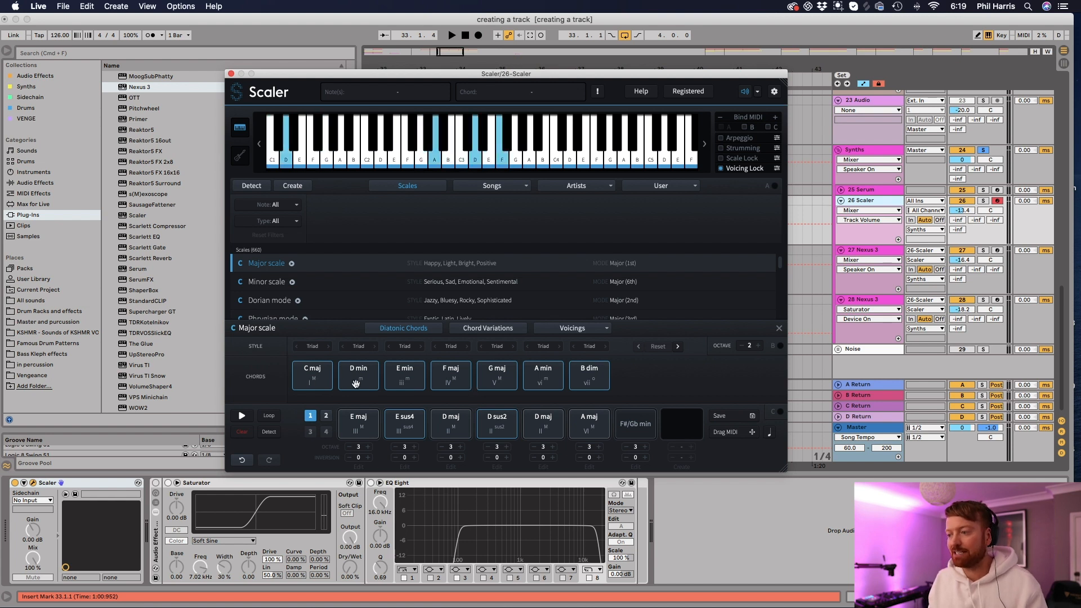
click(358, 375)
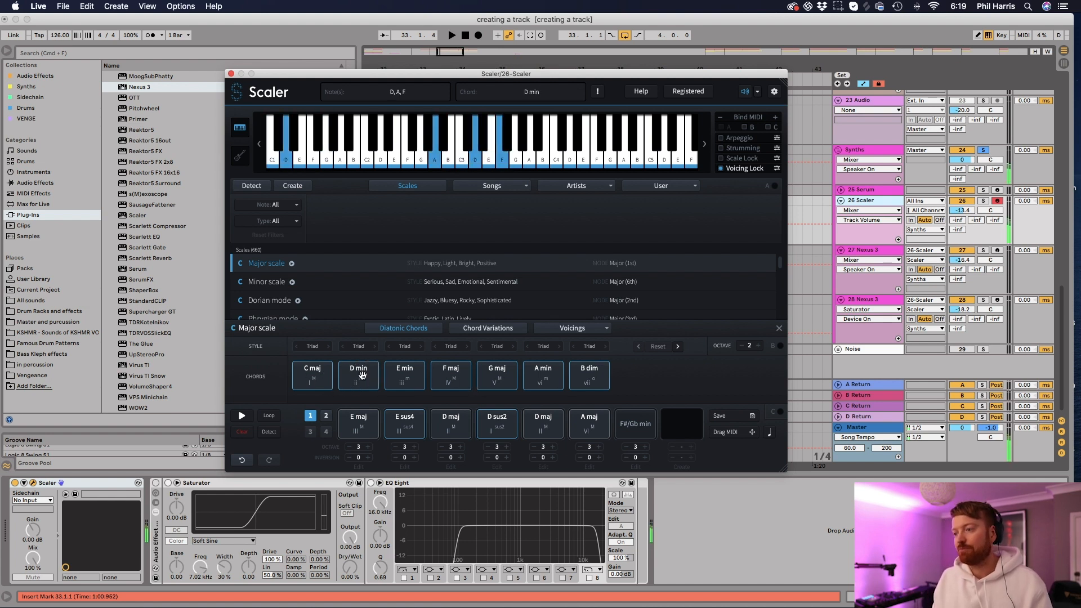
click(543, 375)
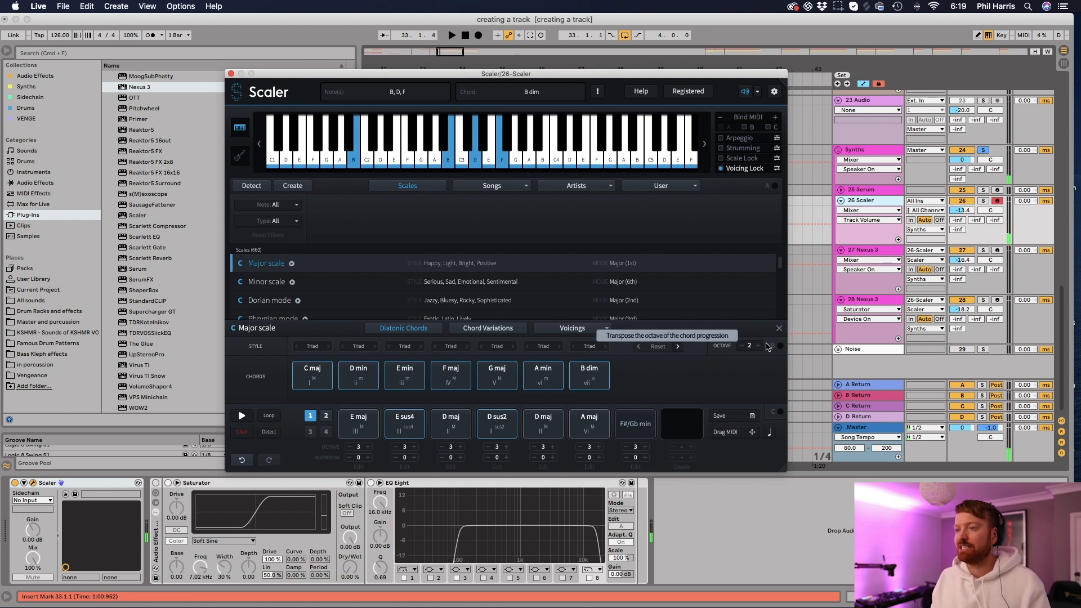
Enable Bind MIDI so the C Major chords trigger from a MIDI keyboard
click(311, 375)
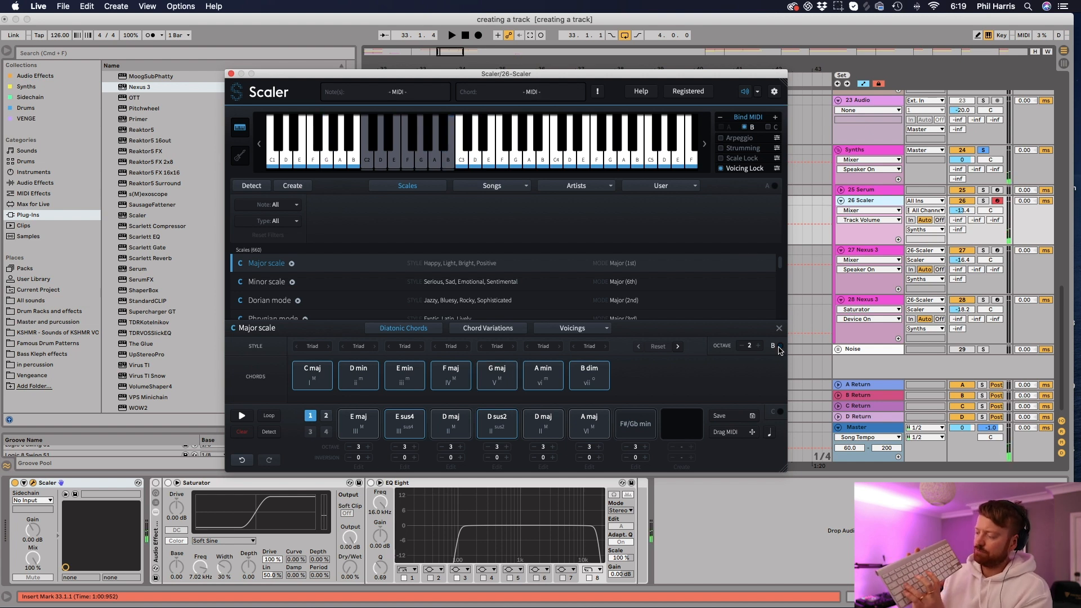
click(496, 375)
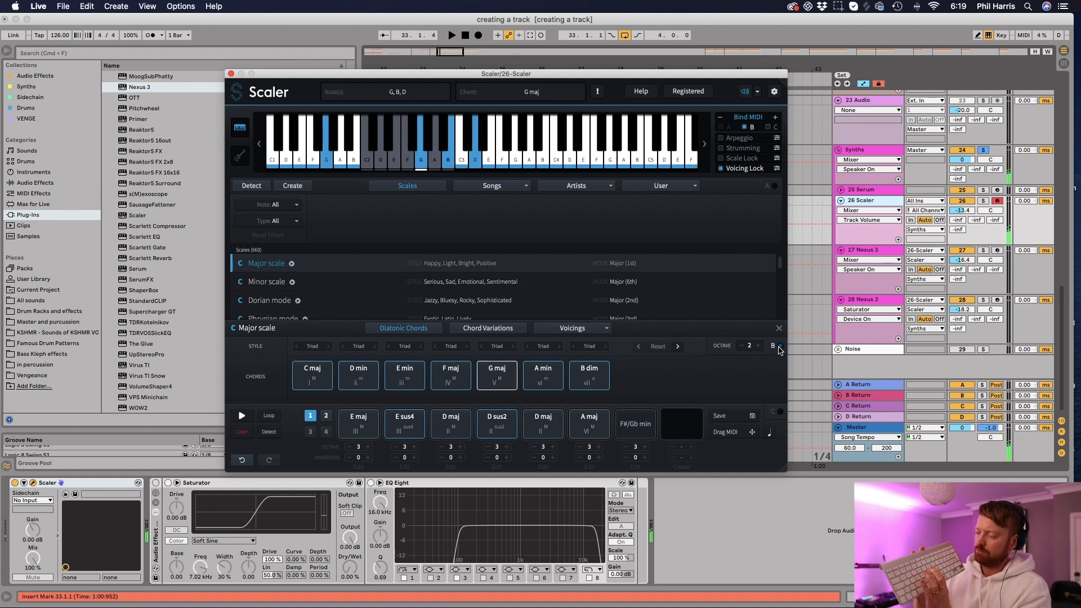
click(451, 375)
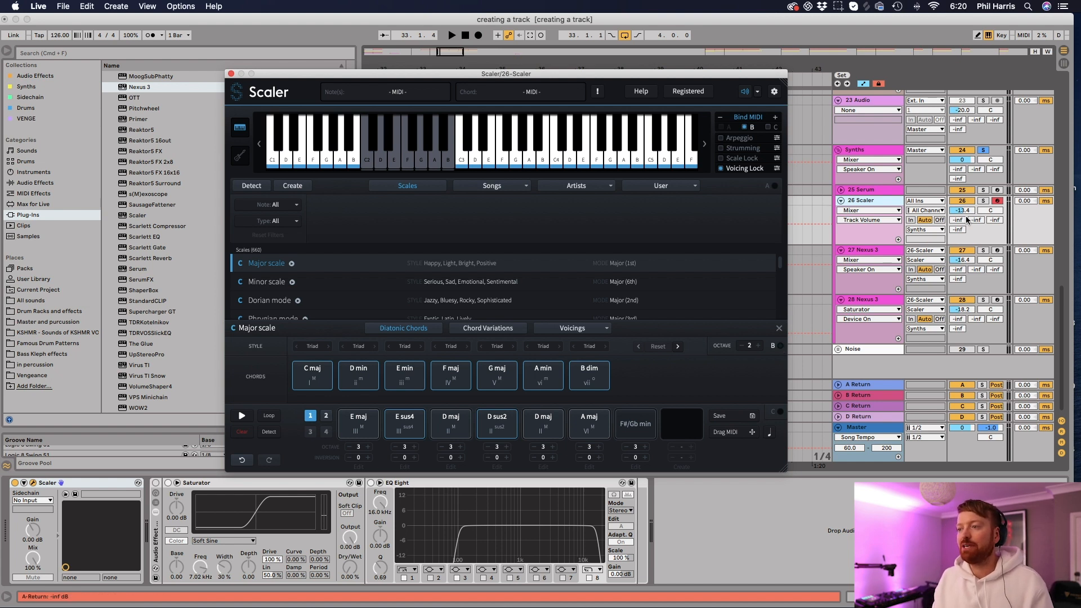
Load the Future Bass 1 and then House 1 progressions, auditioning D min9
click(491, 184)
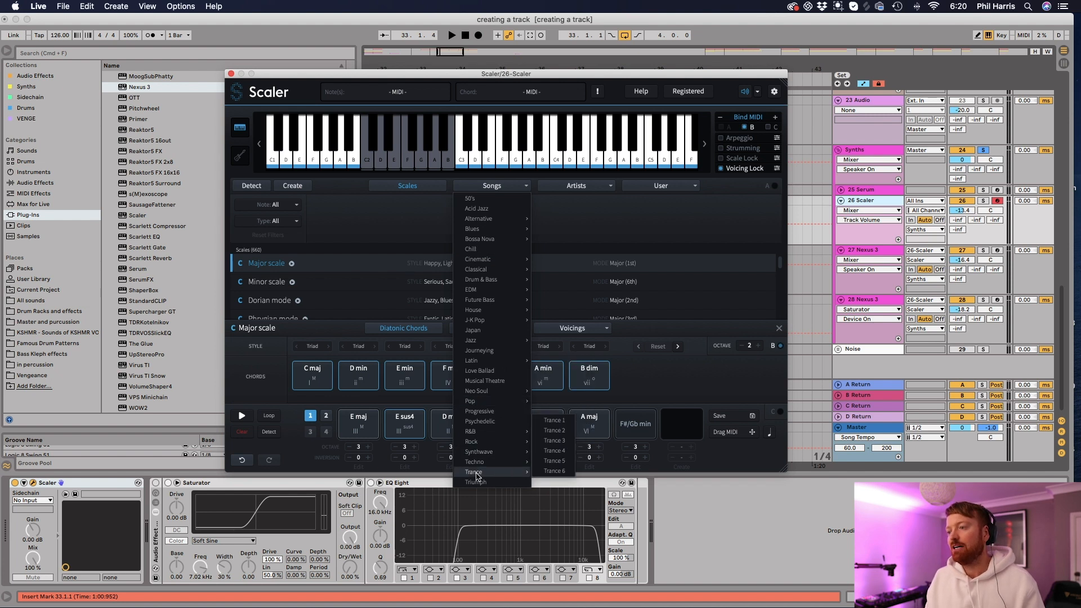
mouse_move(480, 299)
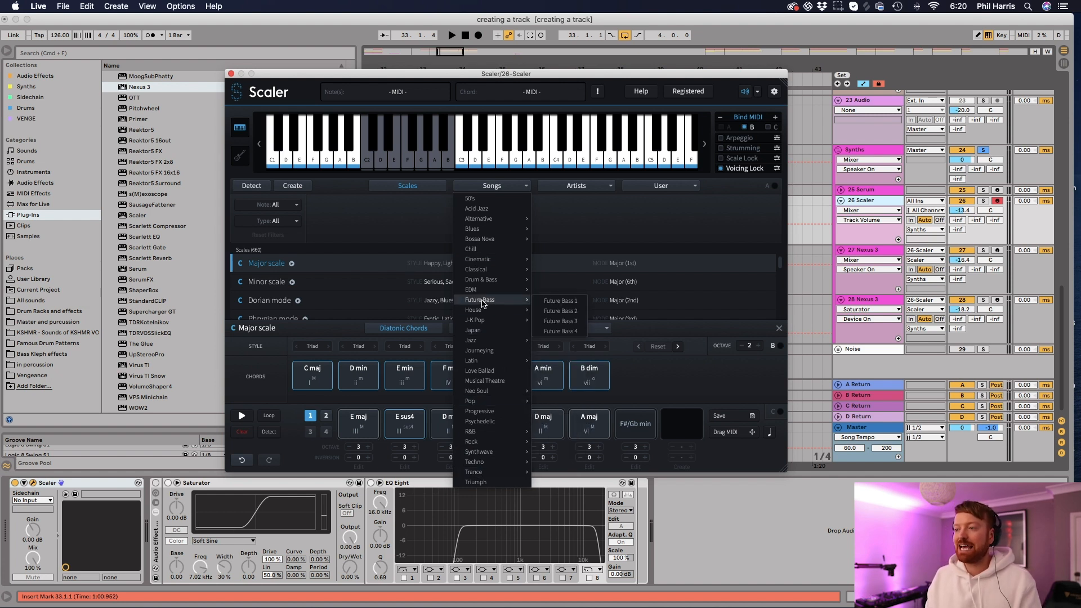
mouse_move(494, 304)
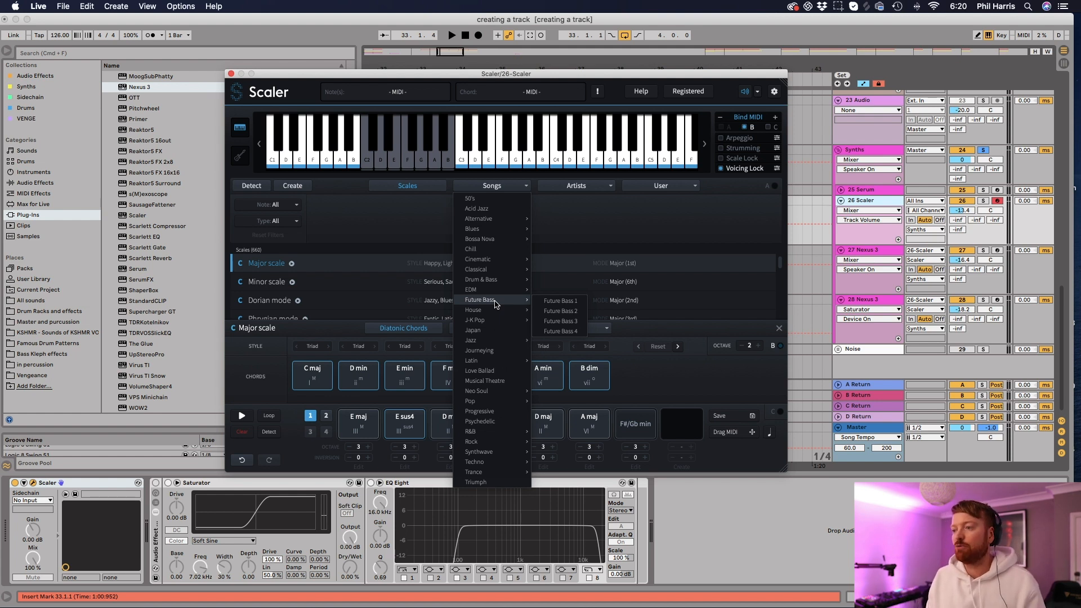
mouse_move(560, 301)
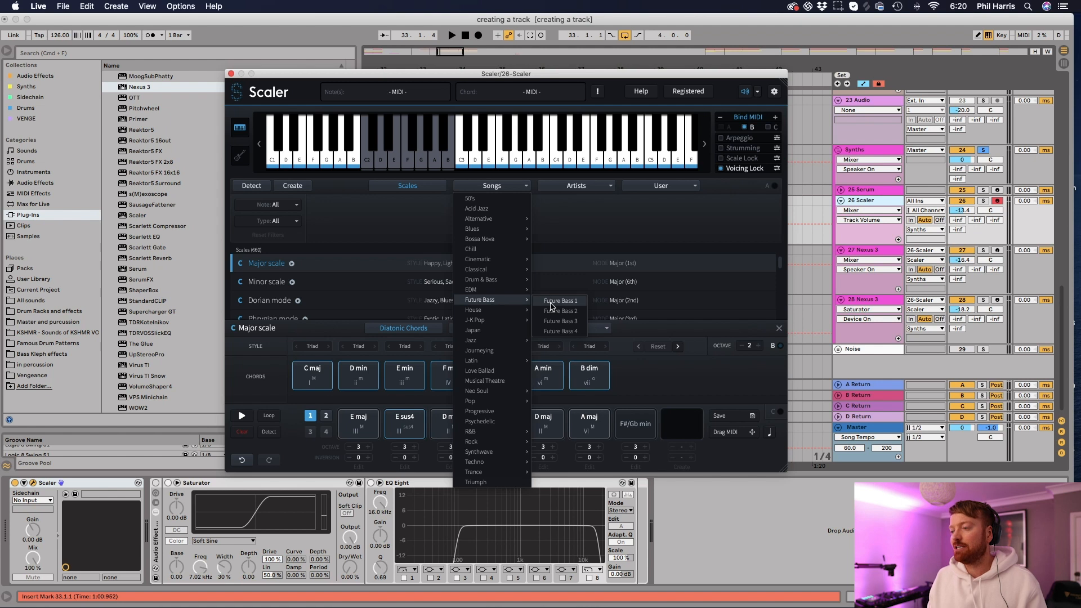
click(560, 301)
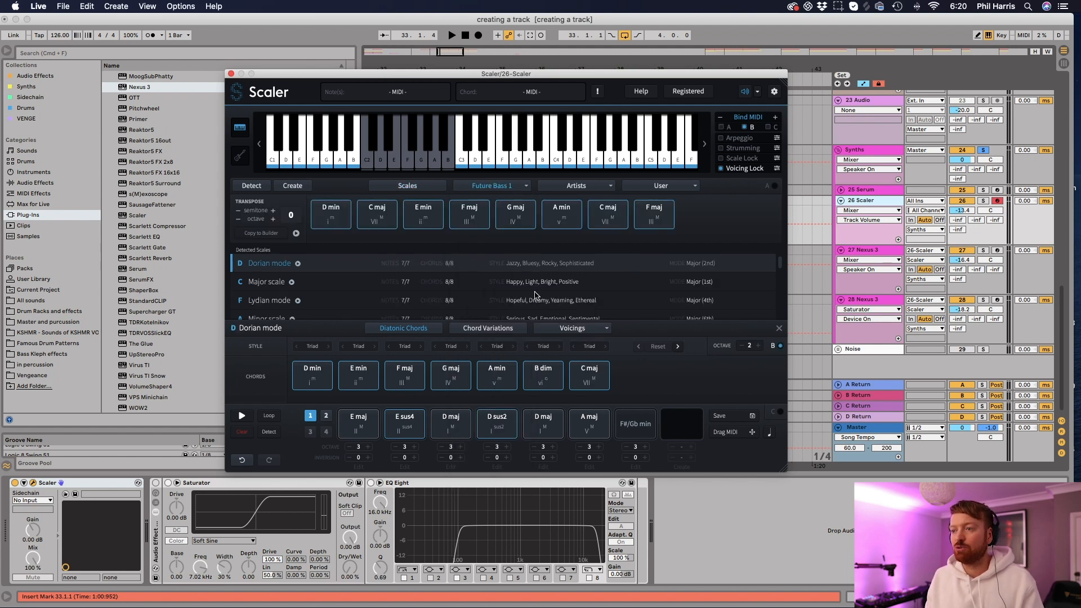
mouse_move(331, 214)
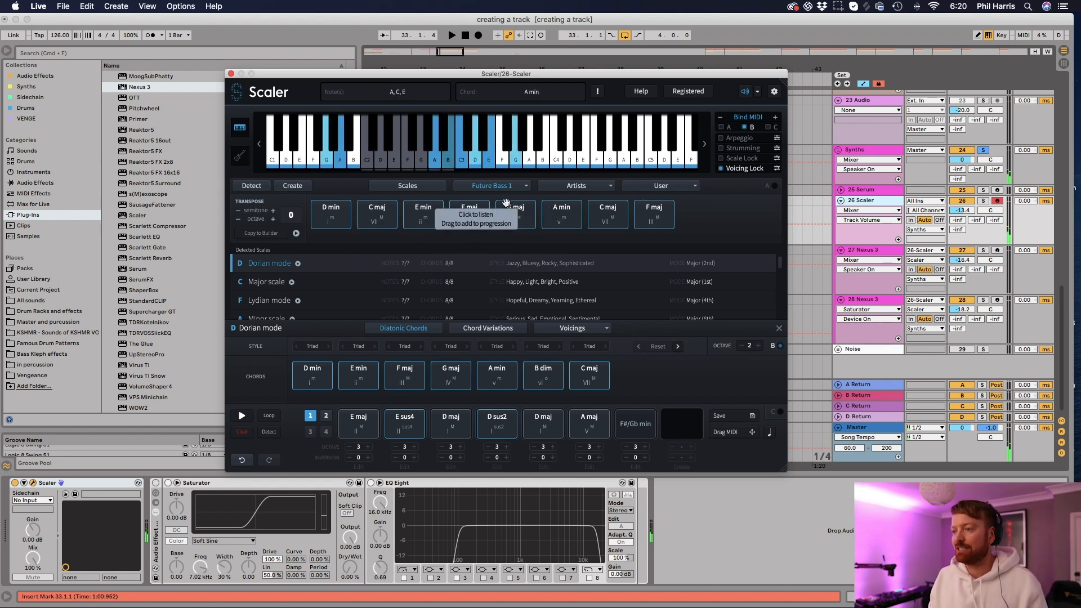
click(491, 185)
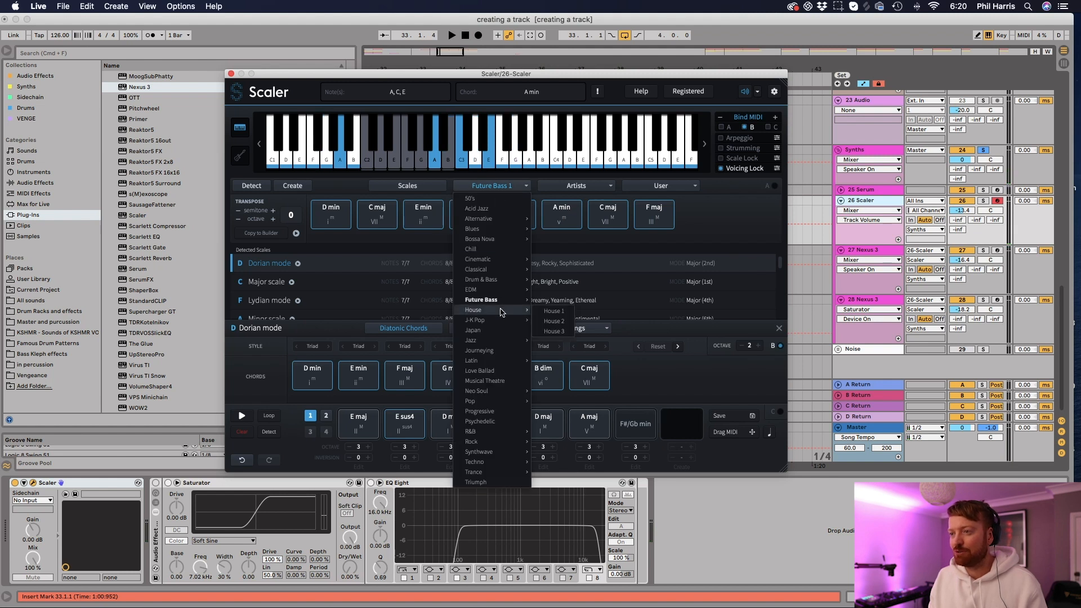
click(554, 310)
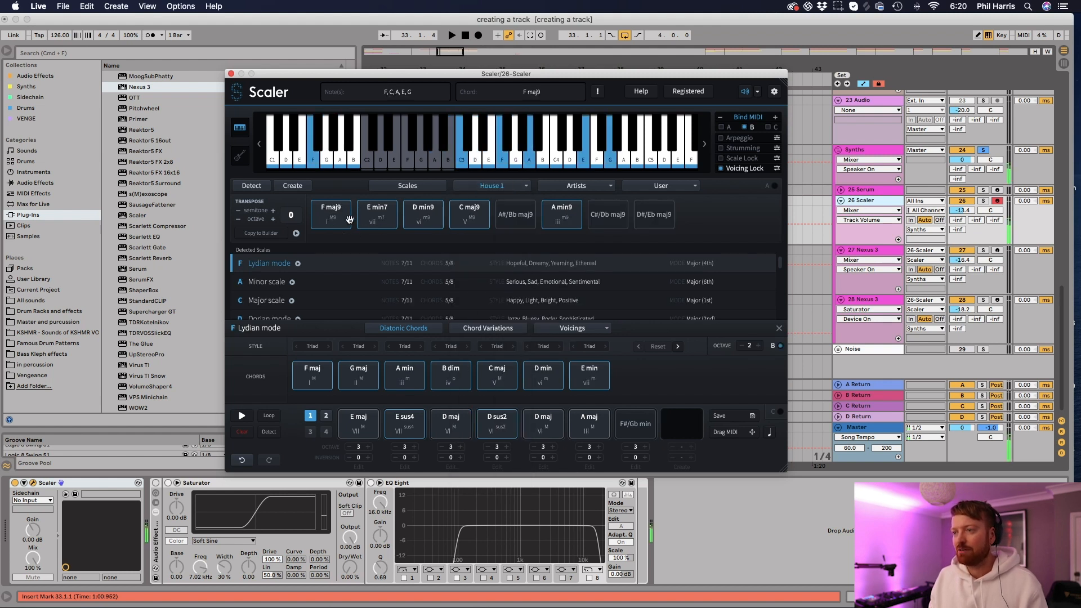
click(423, 214)
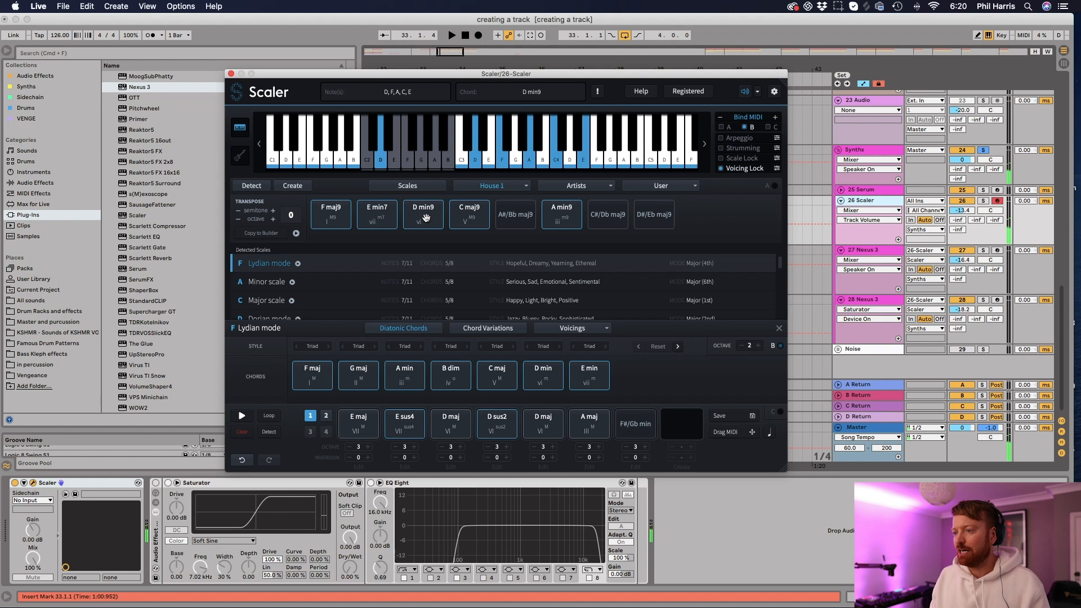
Switch to the Jazz 1 progression and audition its A 9 and D min7 chords
click(490, 185)
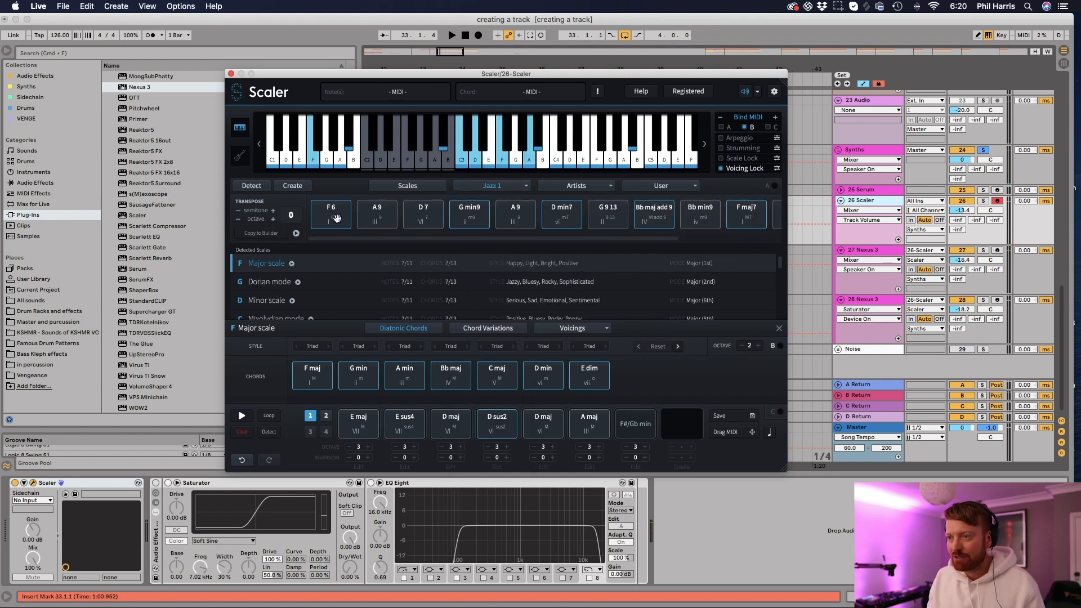
click(376, 213)
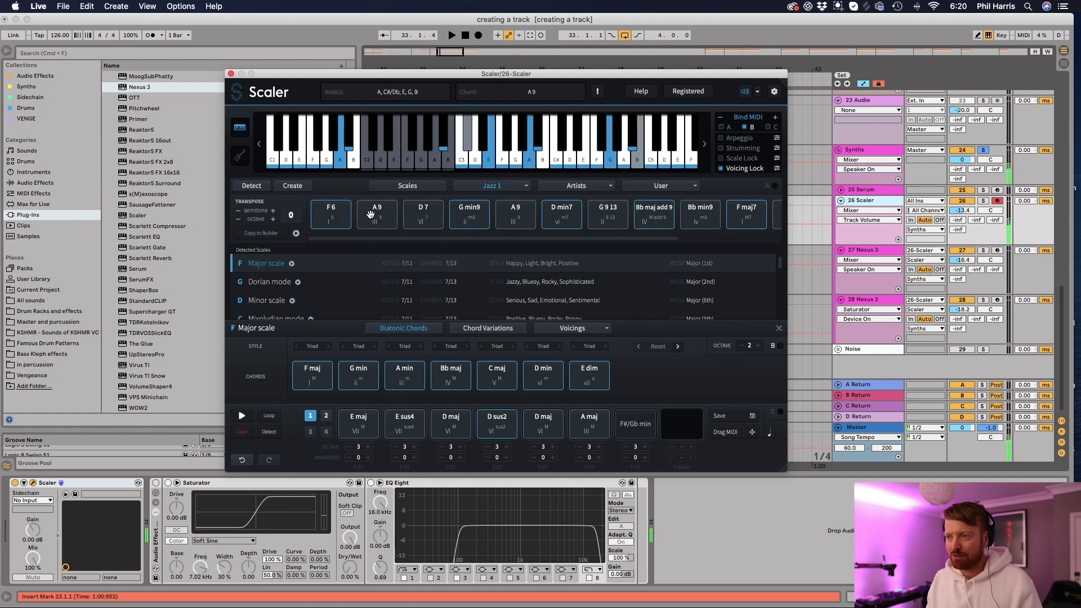
click(468, 211)
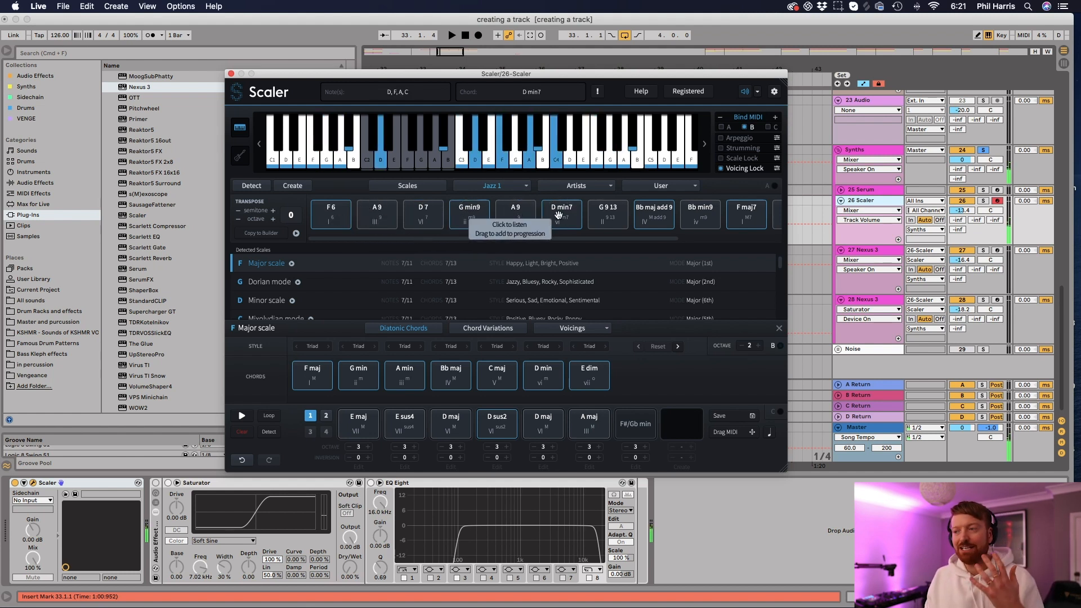
mouse_move(528, 197)
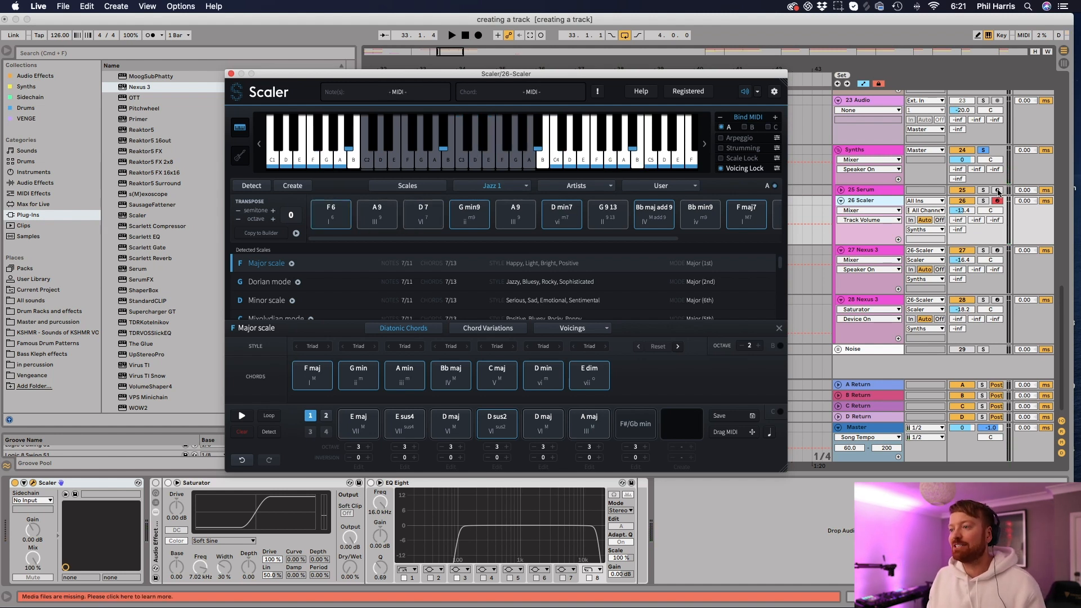
Load Joseph Greer's Lumerian chord set from Scaler's Artists list
click(491, 185)
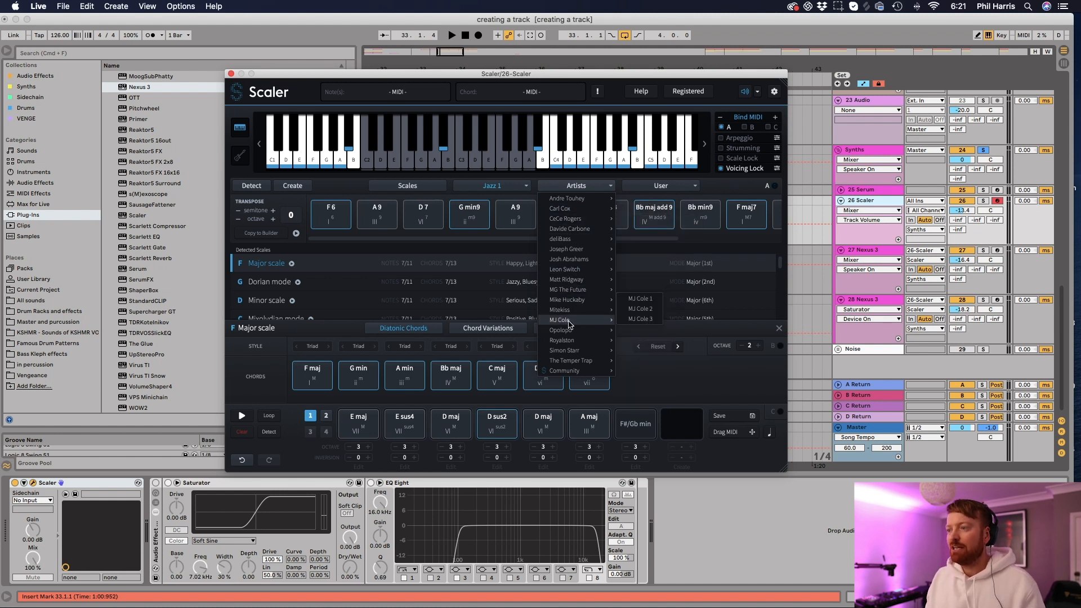
mouse_move(567, 249)
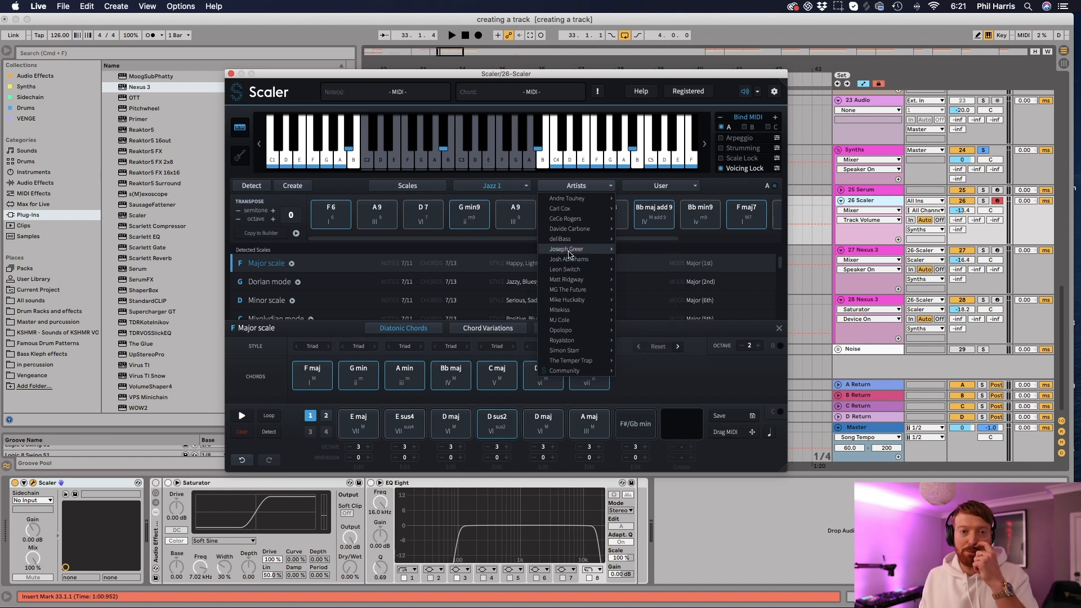
mouse_move(565, 249)
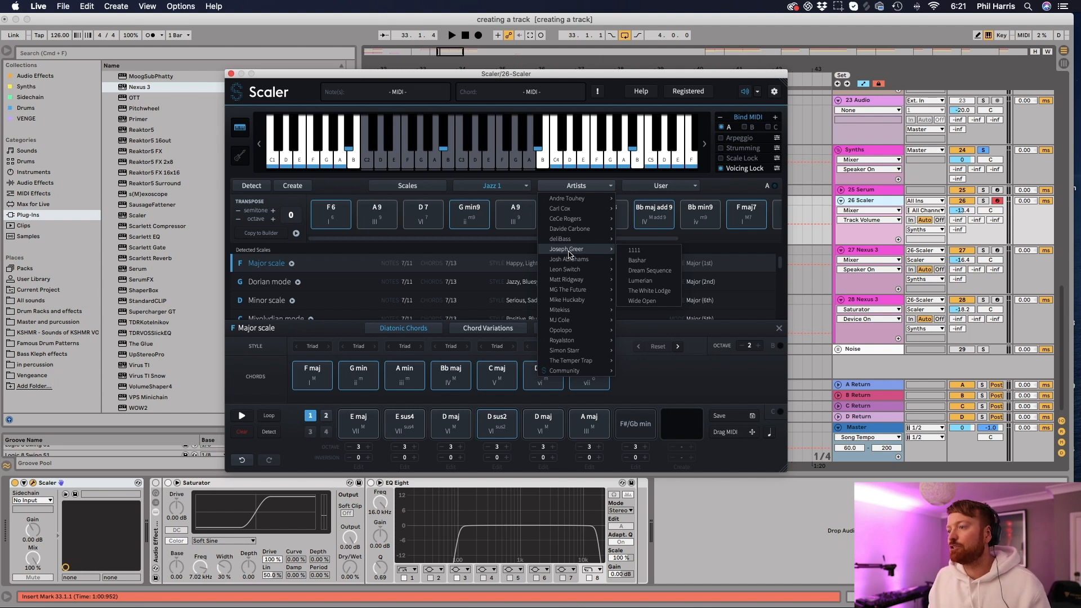
mouse_move(552, 257)
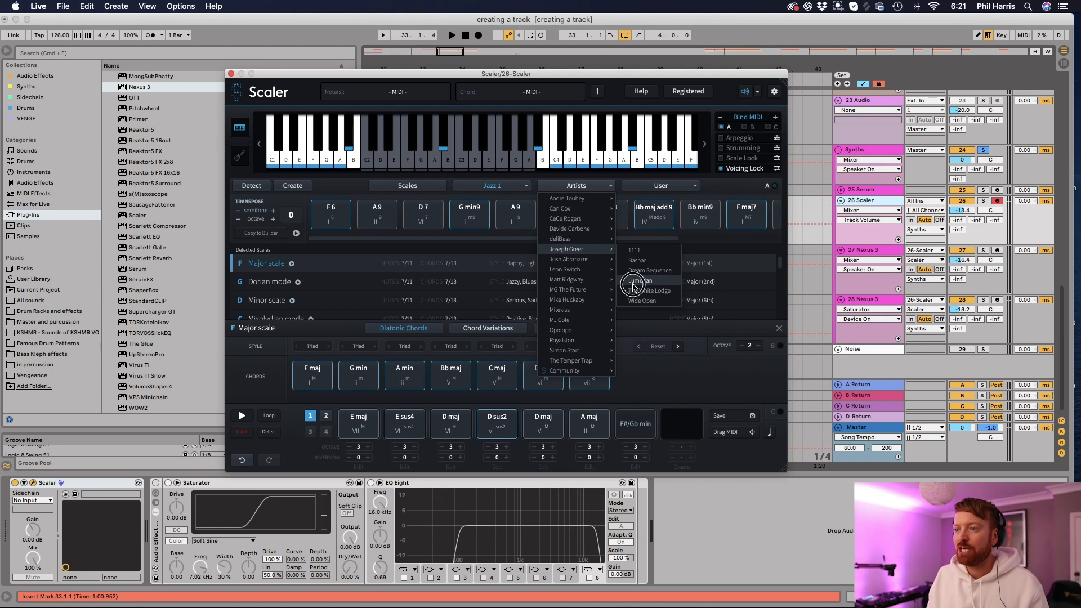
click(637, 280)
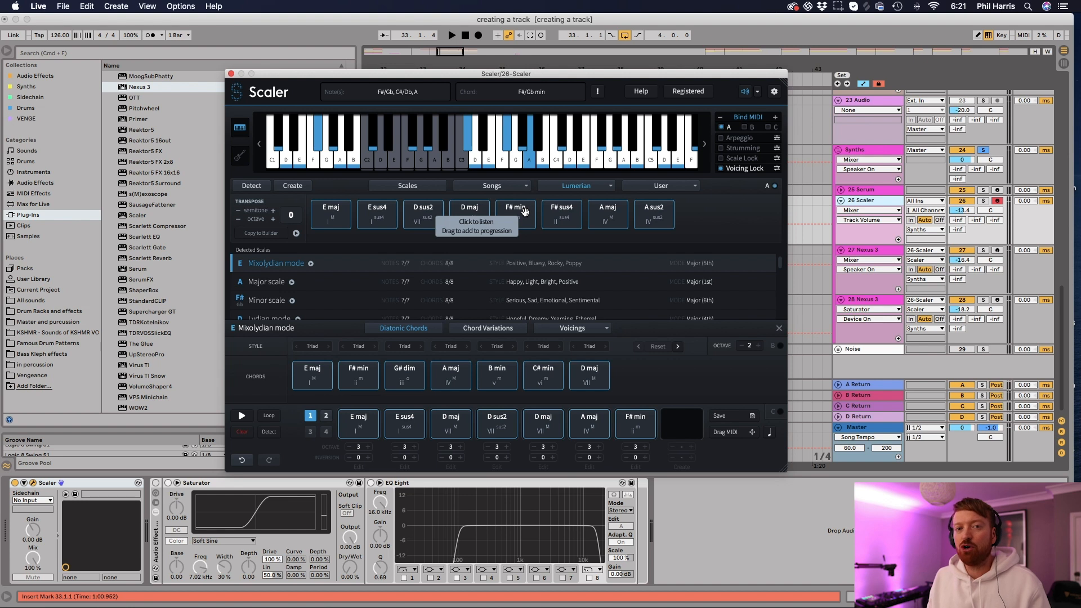
mouse_move(347, 218)
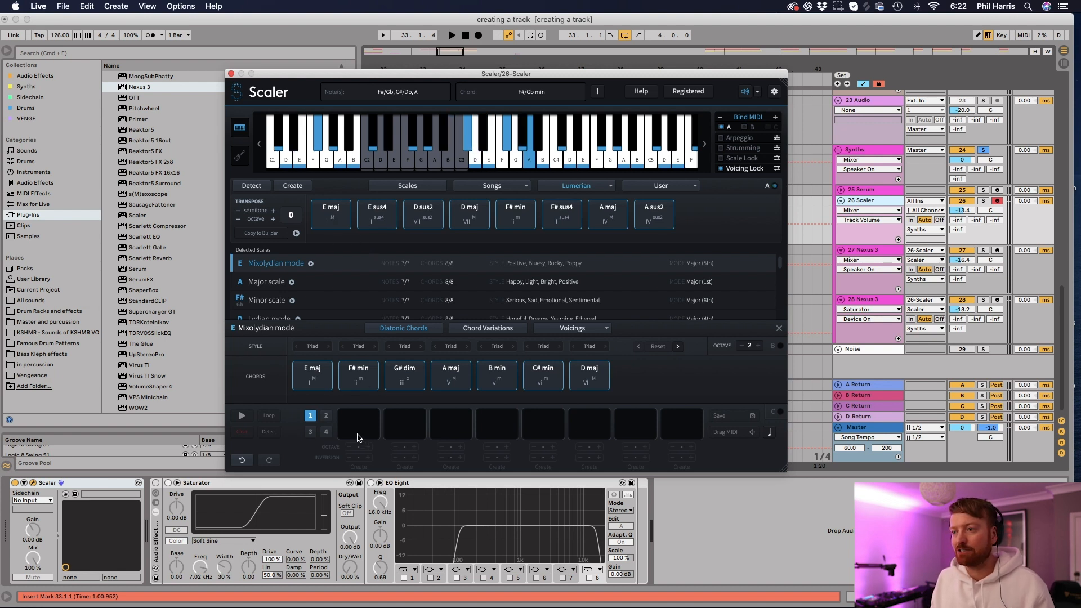
click(330, 211)
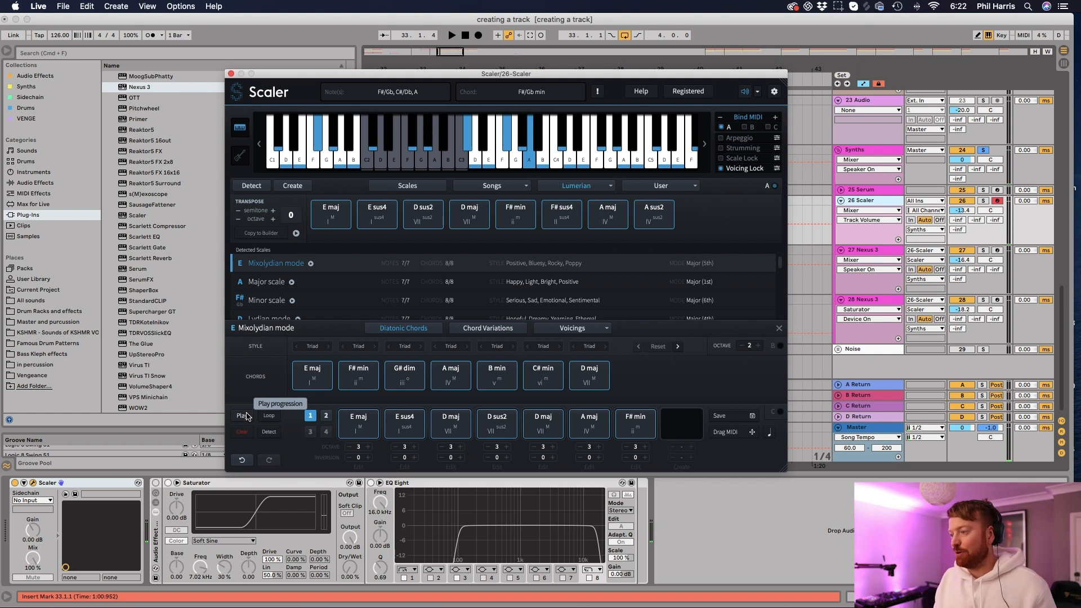
mouse_move(698, 381)
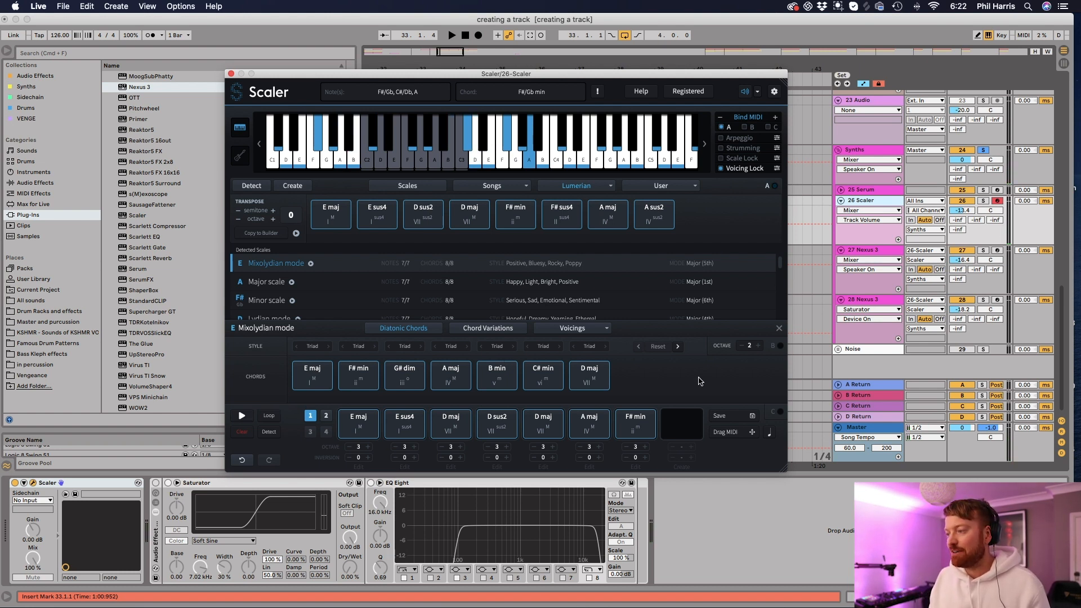
Save the progression as user chord set 'phil' and load it from the User list
click(718, 415)
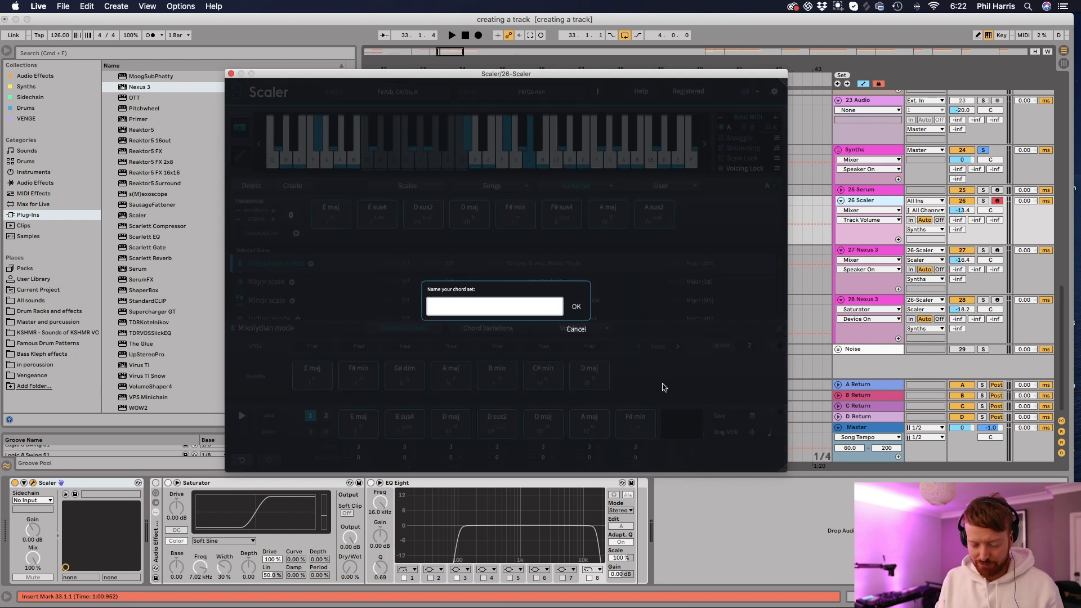
text(phil)
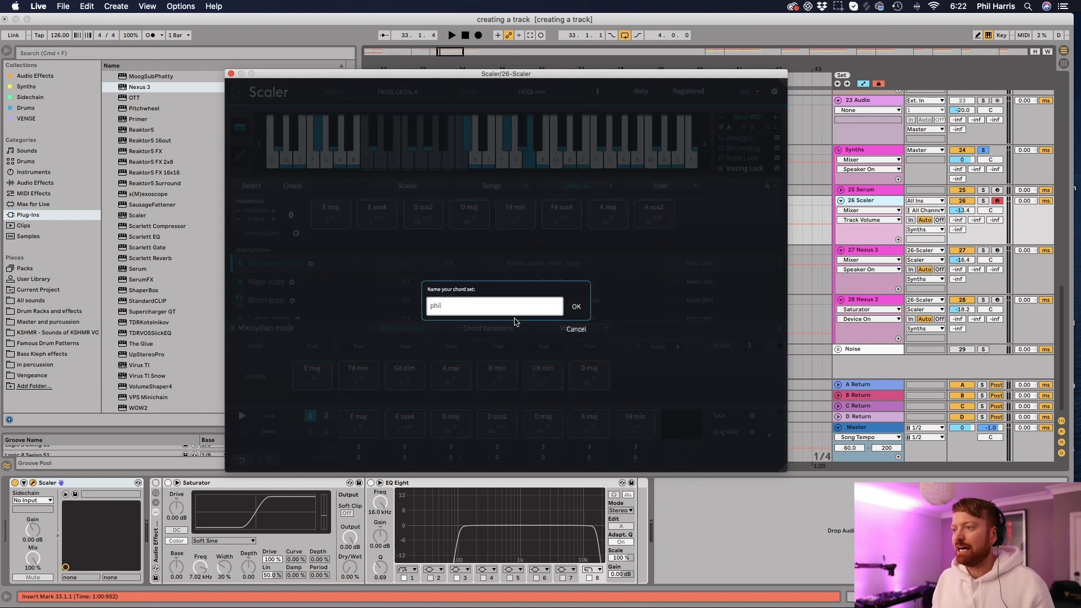
click(574, 307)
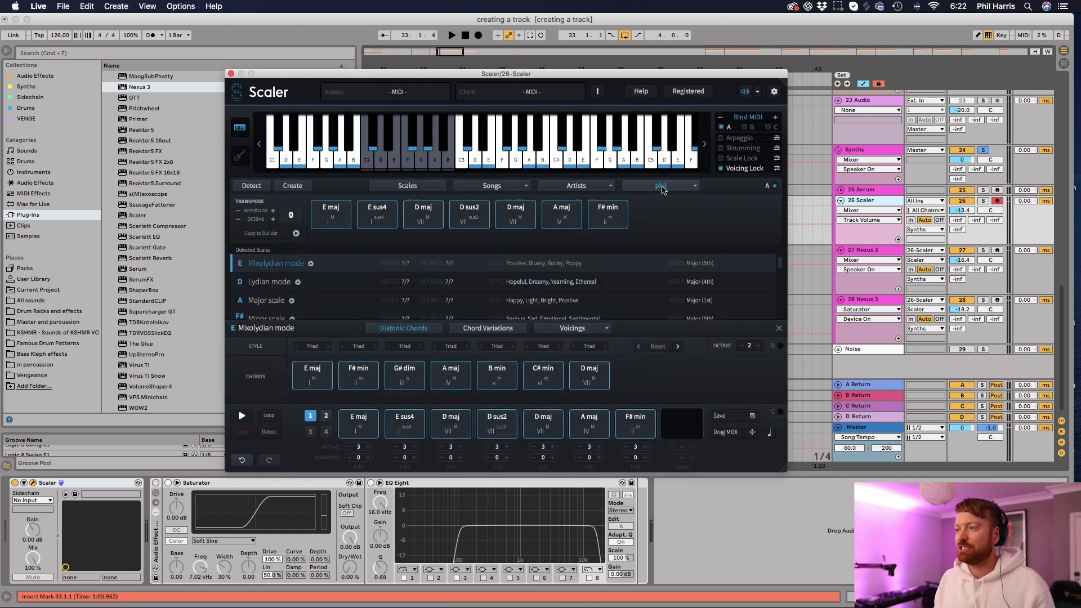
click(693, 185)
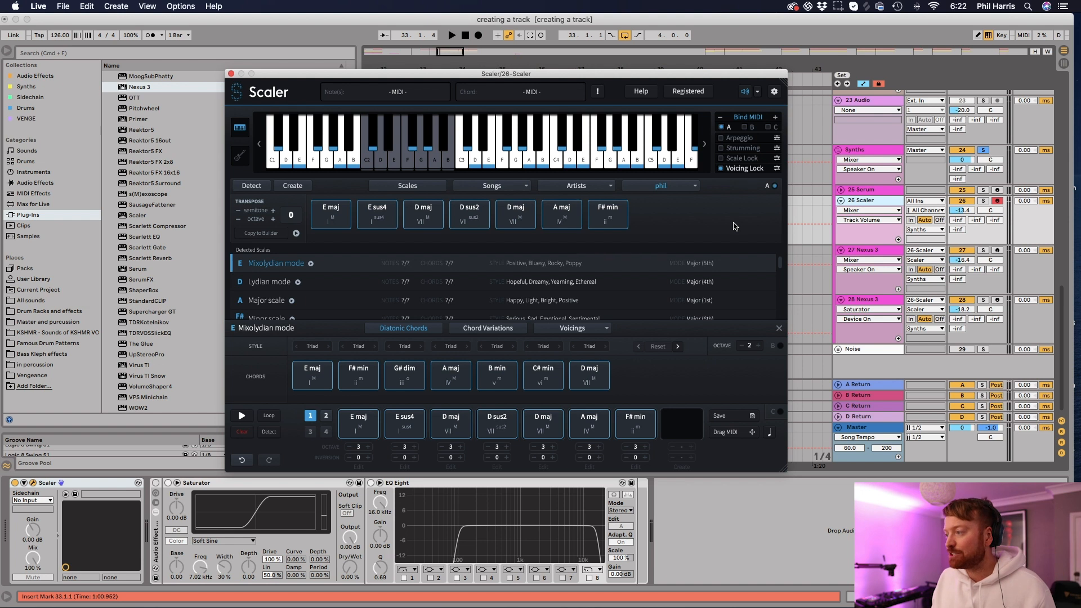
Move Scaler aside and drag the progression's MIDI into the arrangement near bars 41–43
drag(507, 74, 383, 53)
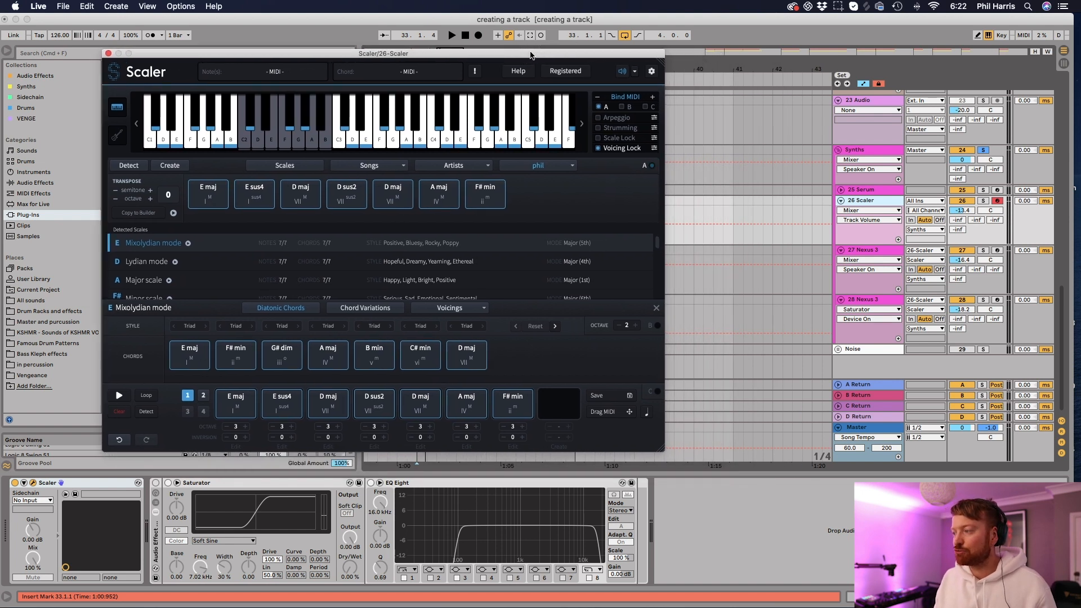
mouse_move(626, 412)
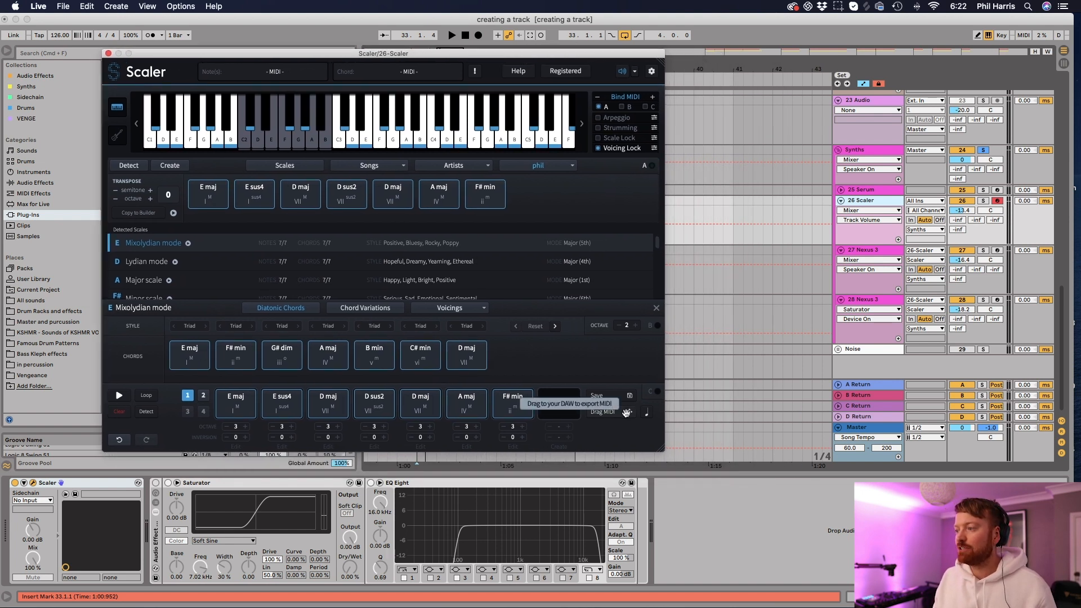
drag(626, 411, 734, 324)
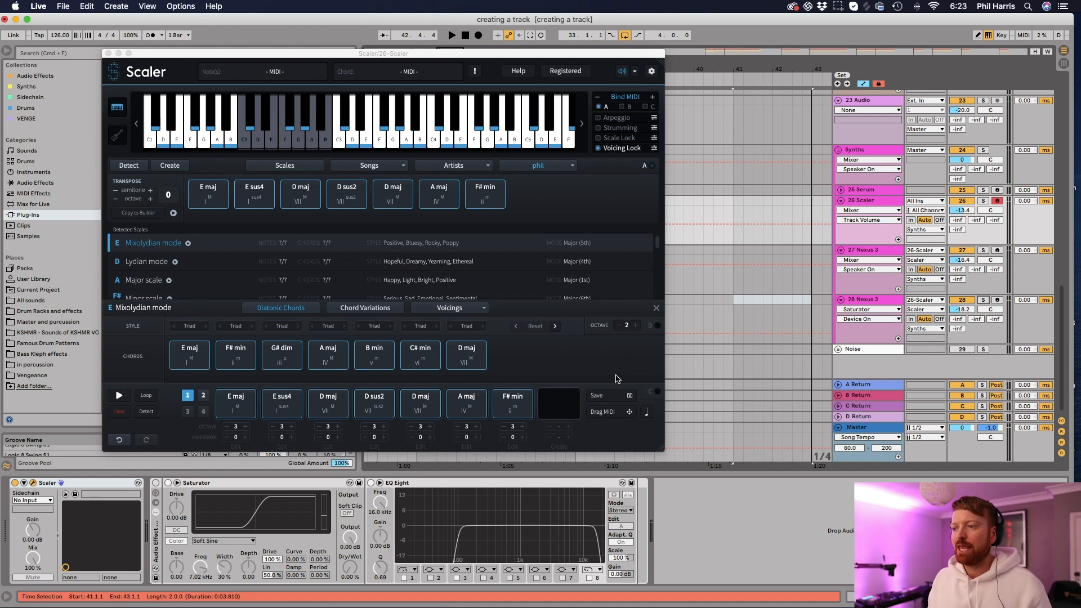
mouse_move(344, 386)
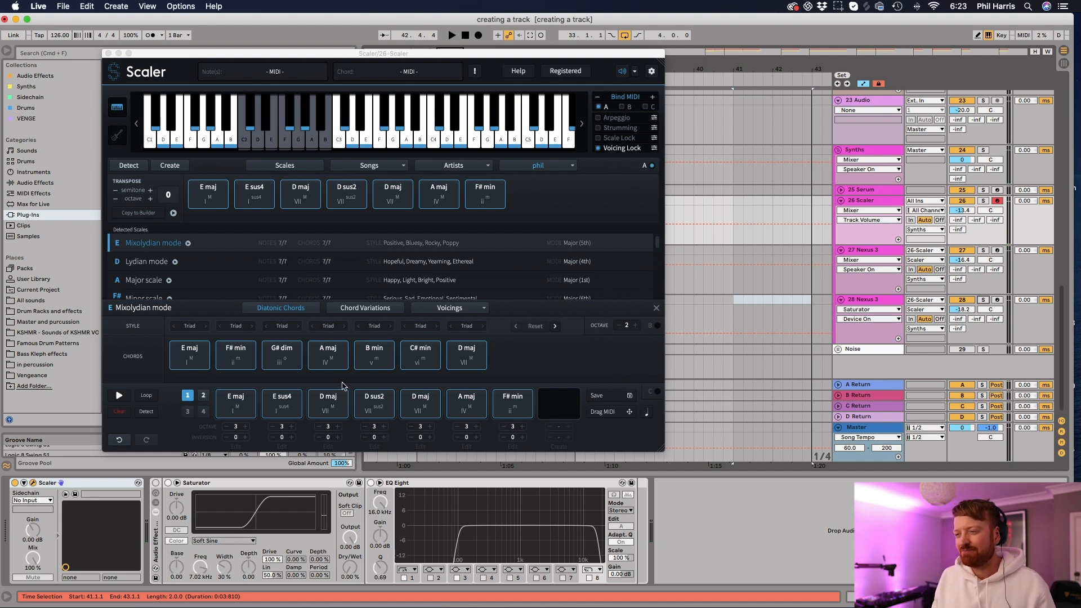
Audition the F# min chord and list Mixolydian chord variations built on E
click(512, 403)
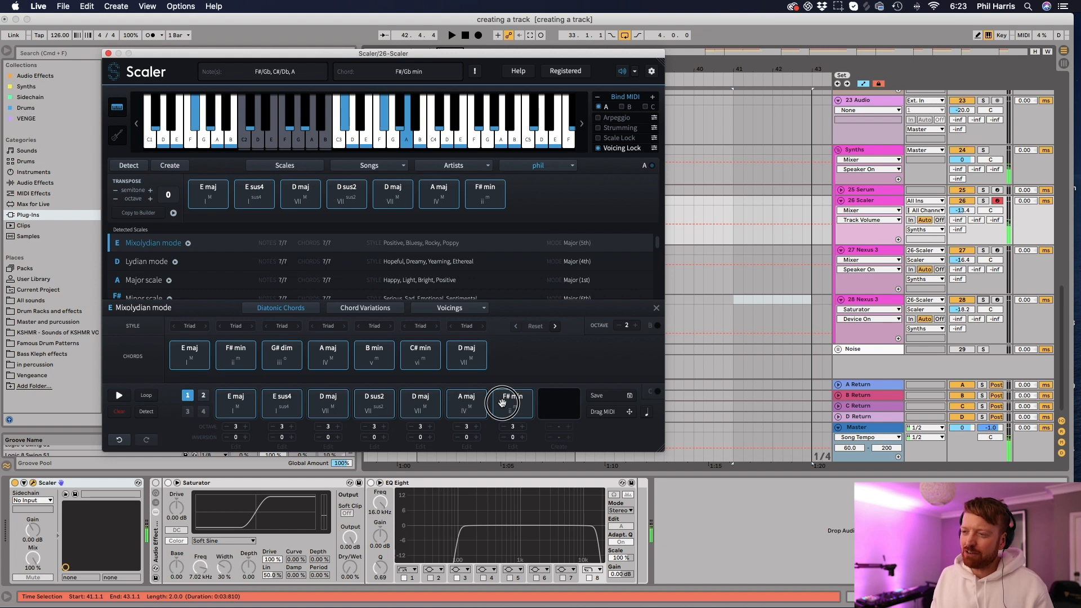
mouse_move(510, 403)
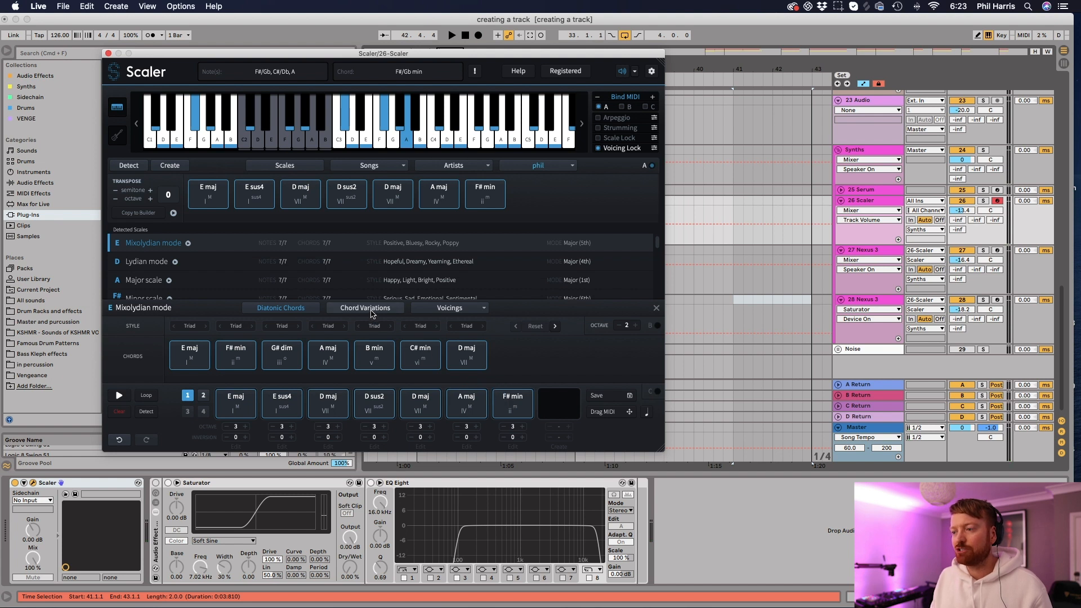
click(365, 307)
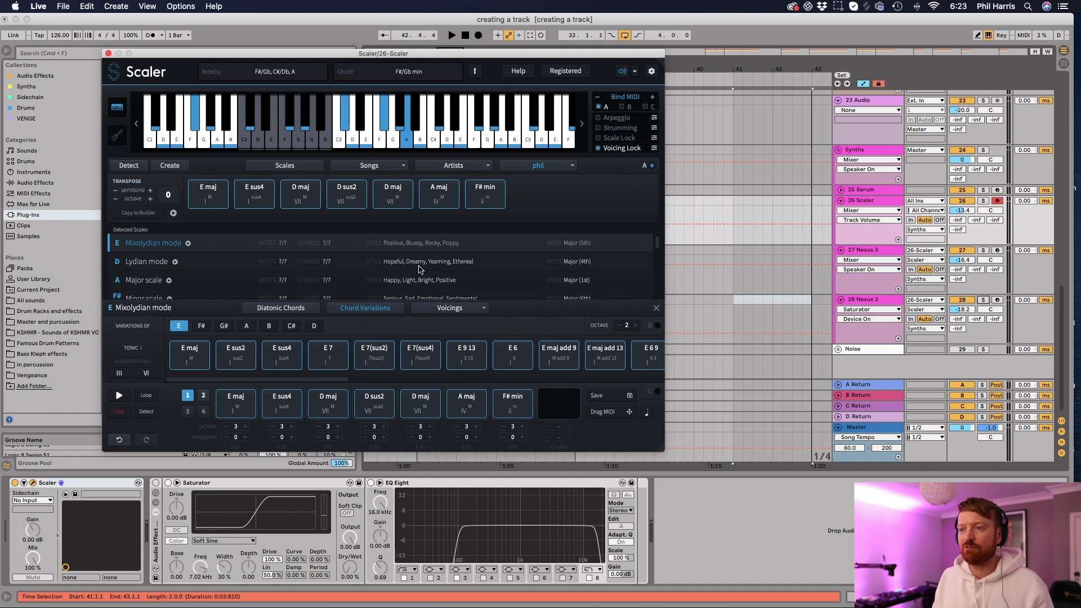
mouse_move(491, 197)
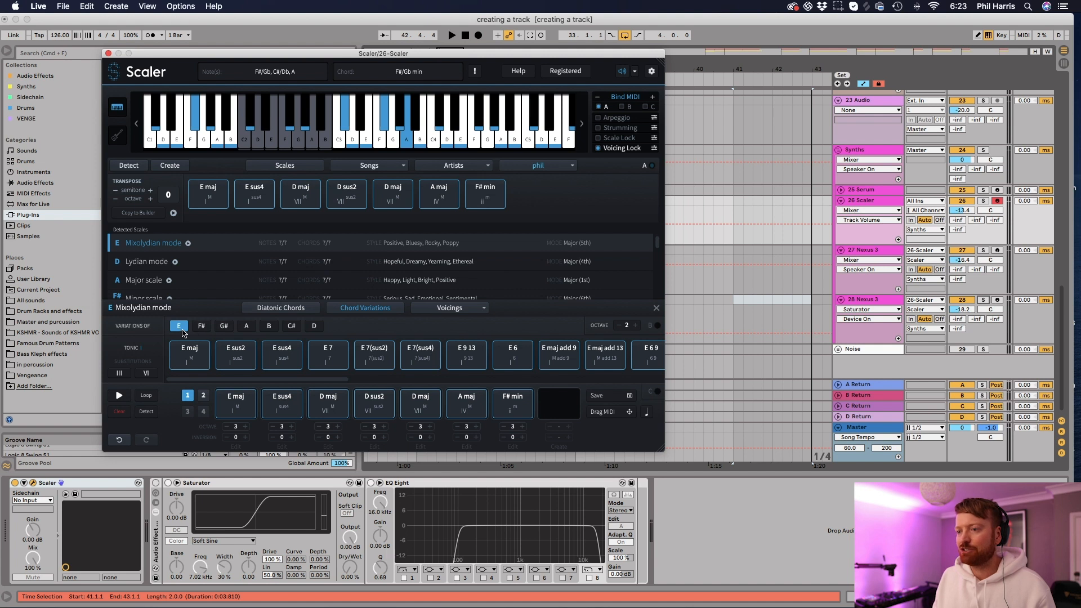
click(201, 325)
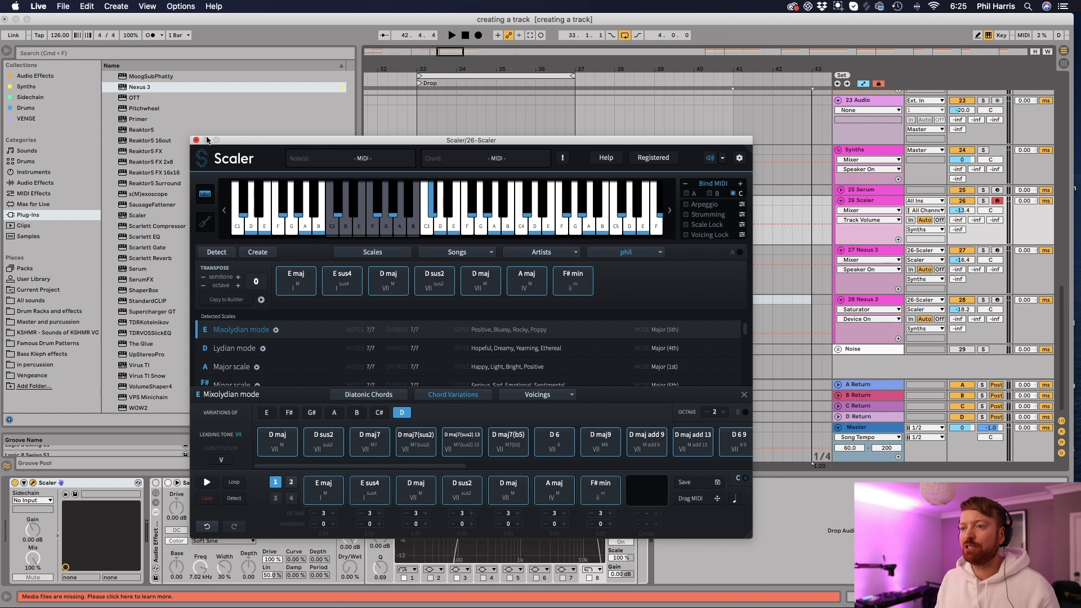
Close Scaler, test playback, then record the progression with count-in on the 26 Scaler track
click(197, 140)
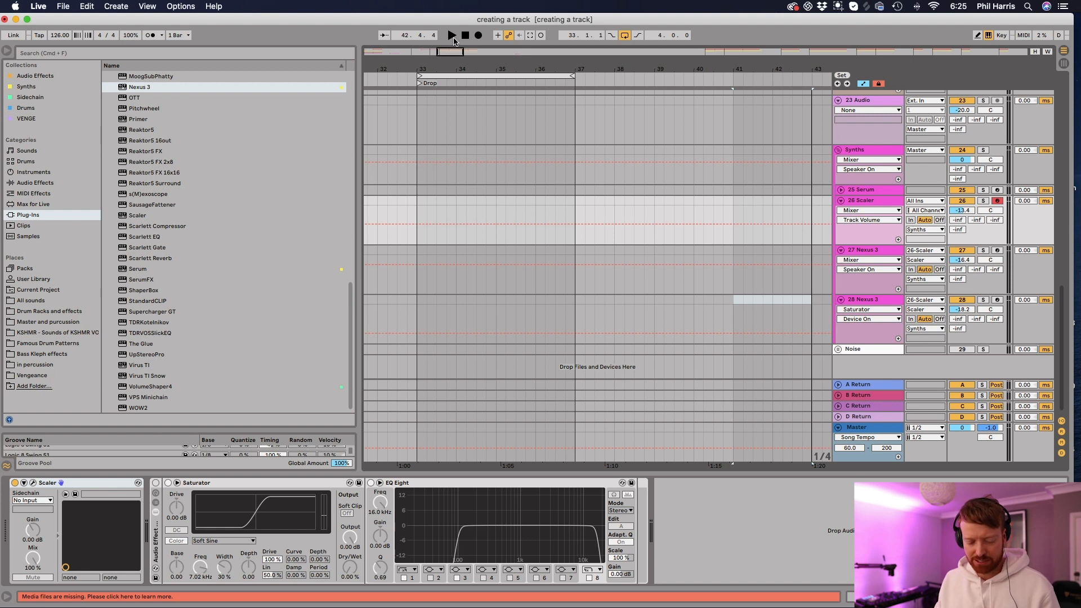
click(451, 34)
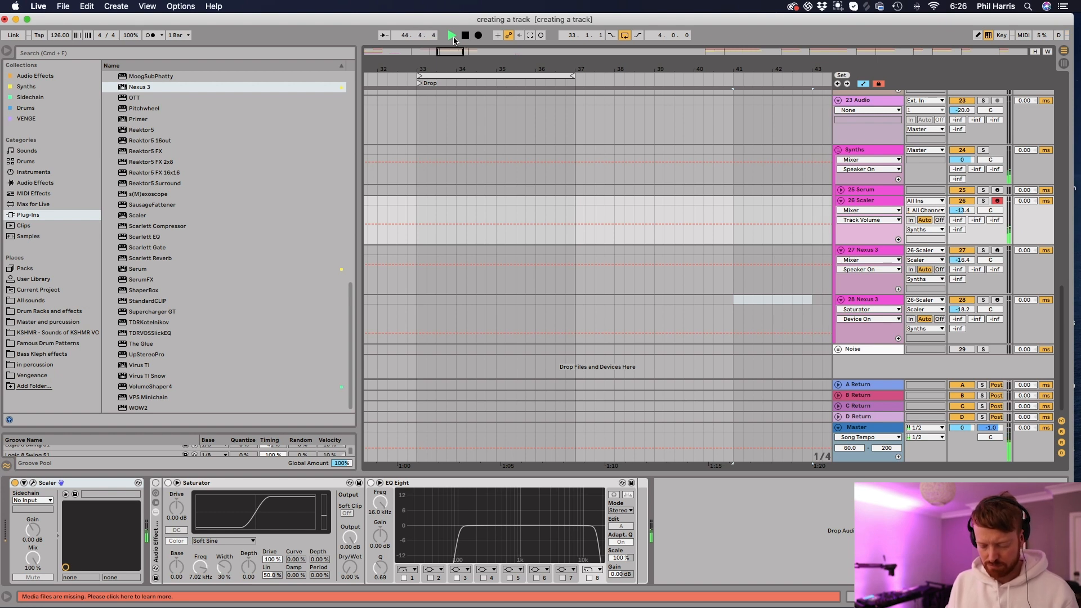
click(450, 34)
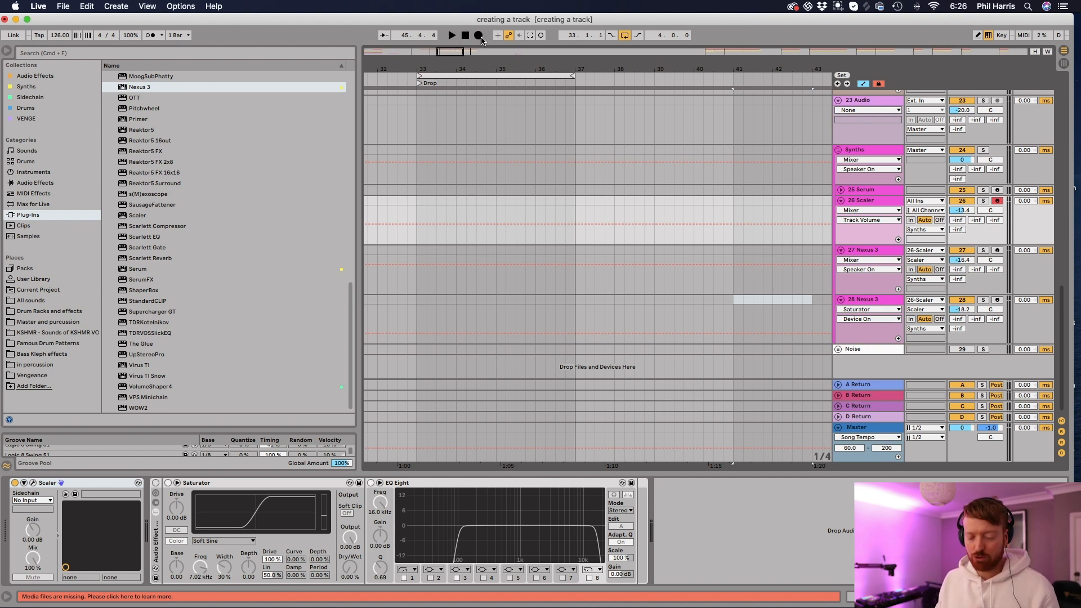
click(451, 35)
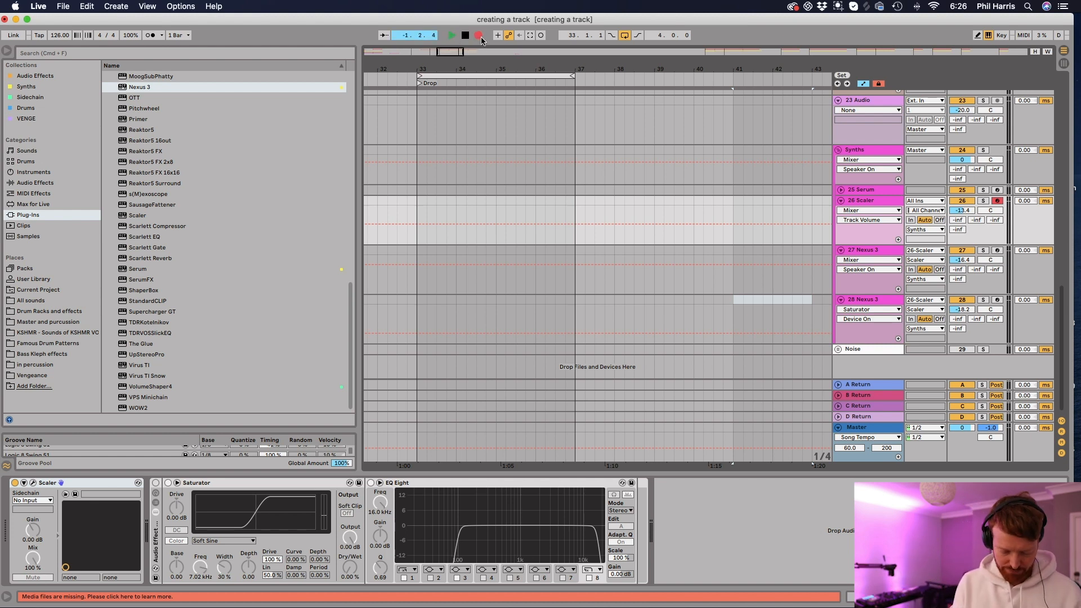
click(451, 35)
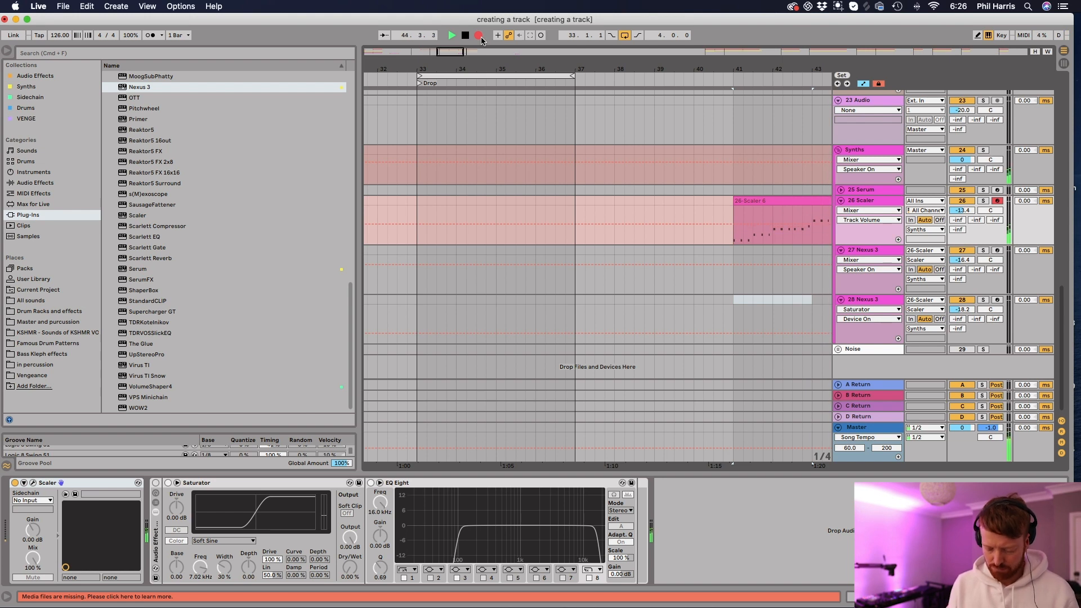
Stop recording and select the recorded 26-Scaler 6 clip
click(466, 35)
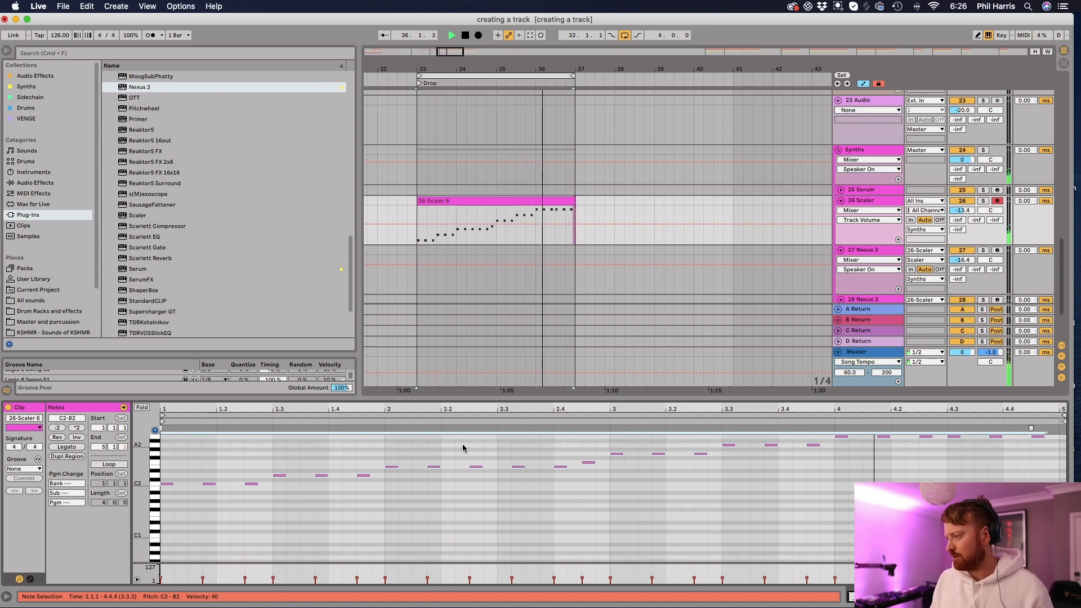
click(466, 34)
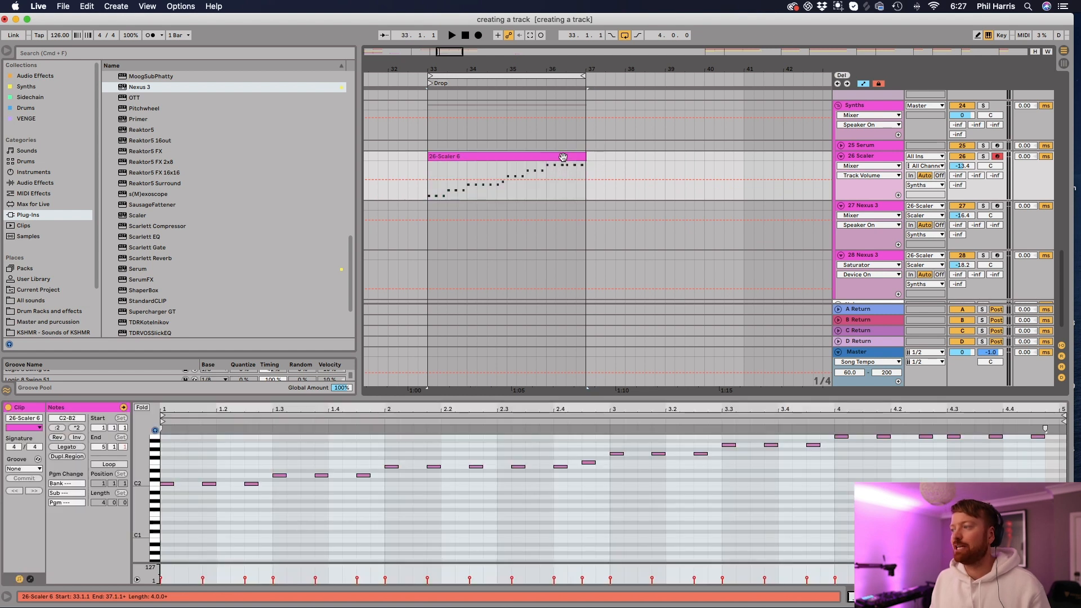
click(507, 176)
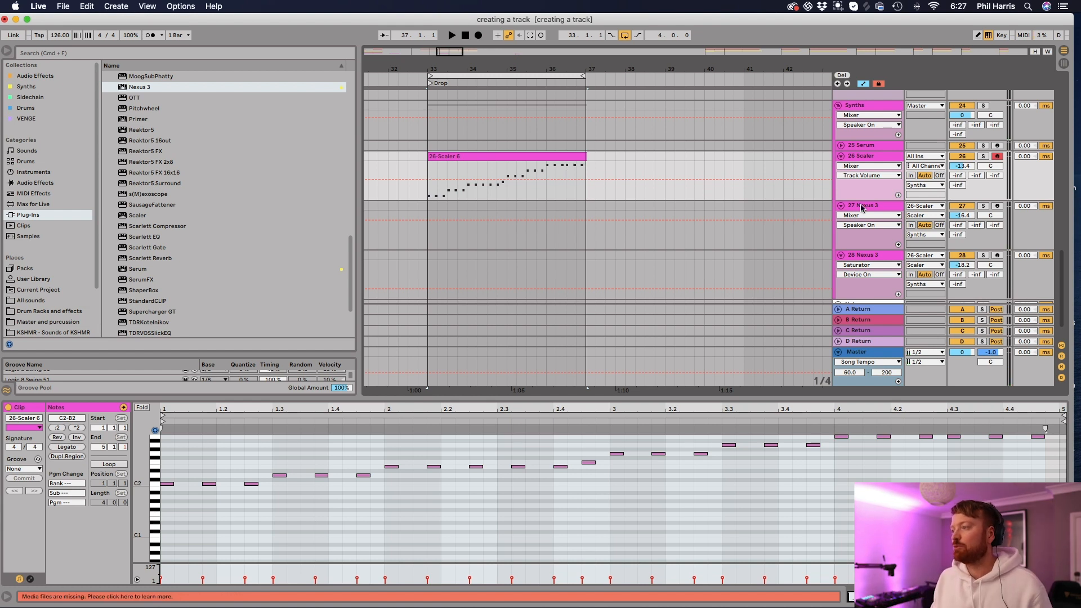
Select the 27 Nexus 3 track and record rhythmic chord stabs from bar 33
click(863, 206)
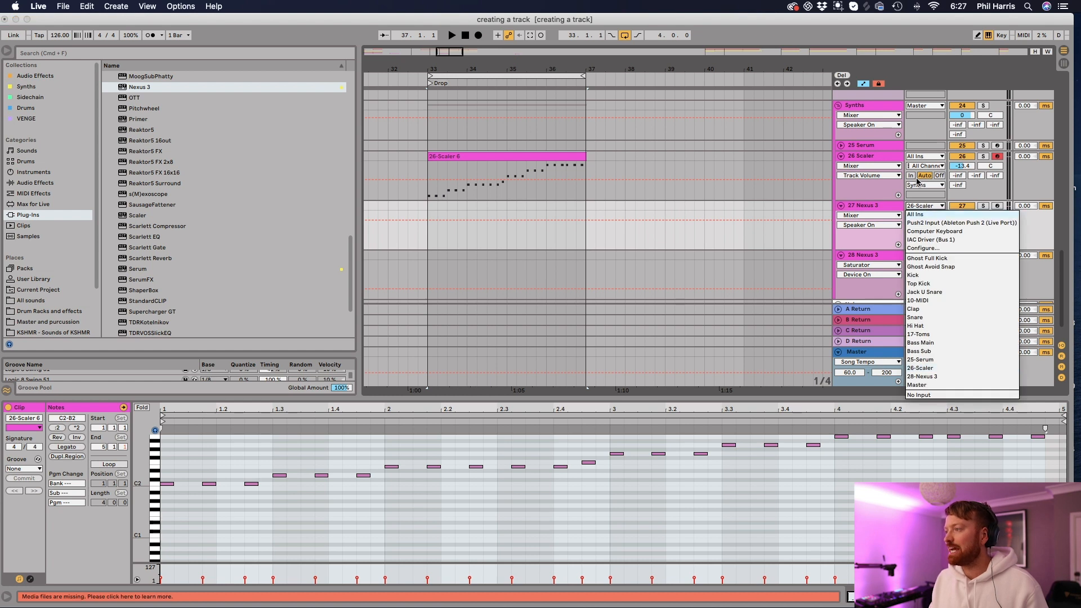
mouse_move(930, 351)
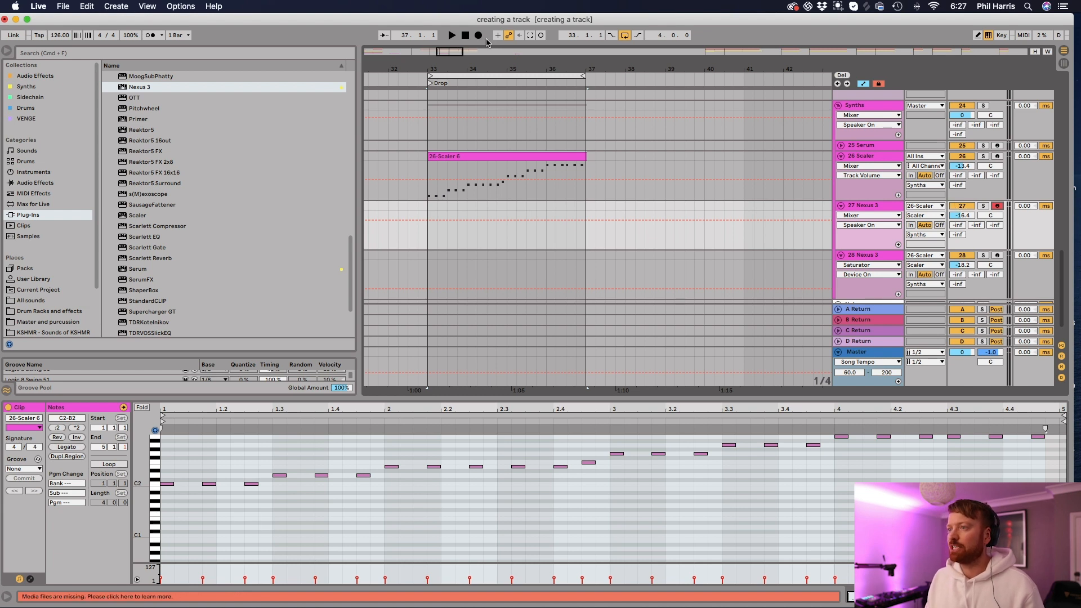
click(451, 35)
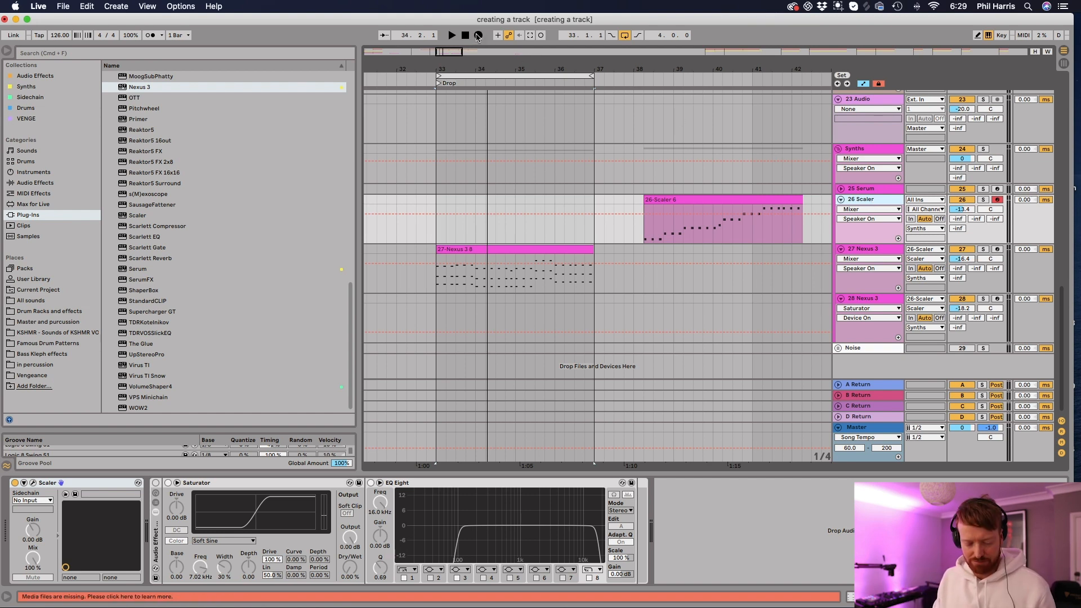
Record long held pad chords on the Scaler track and open the new 26-Scaler 8 clip
click(452, 35)
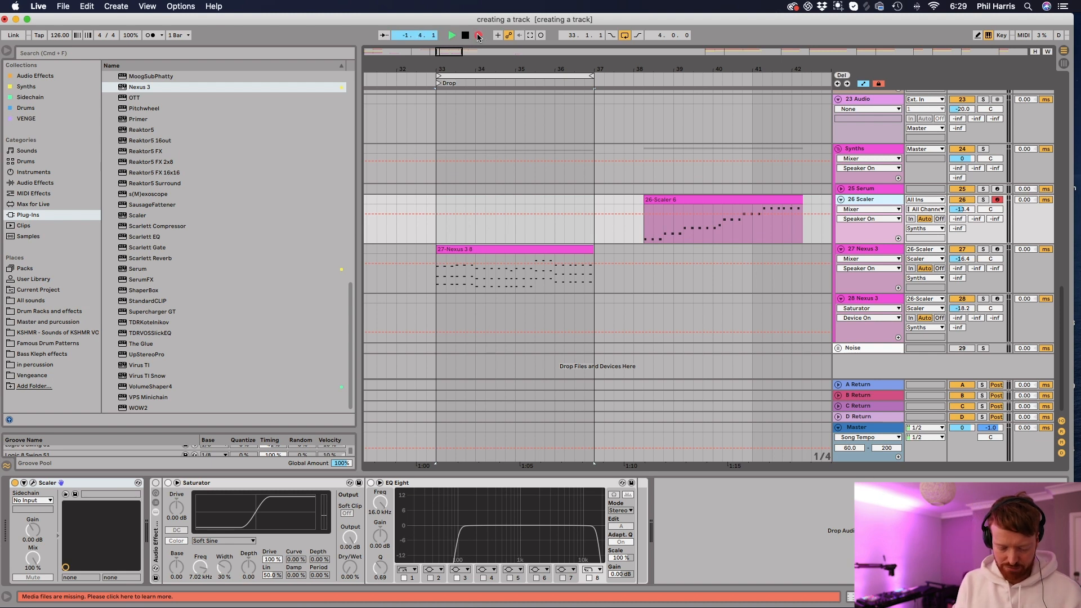
click(452, 35)
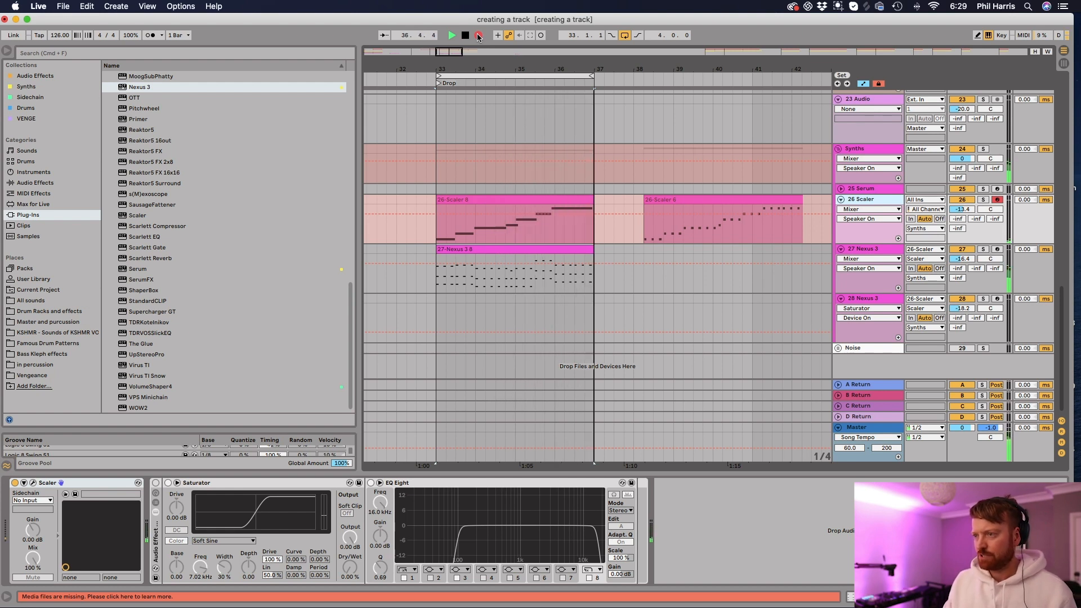
double_click(482, 199)
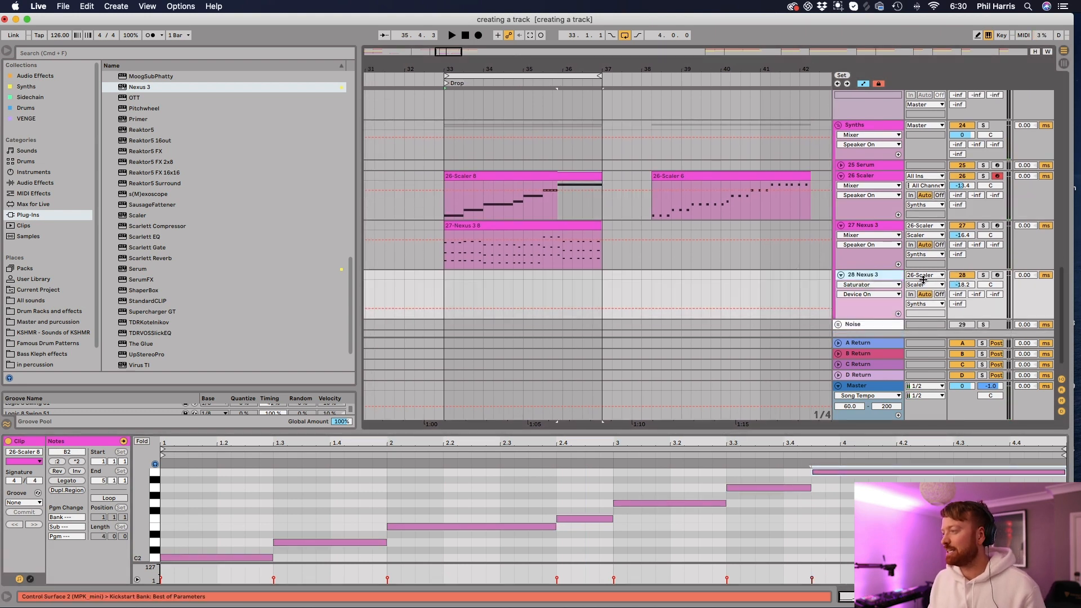
Set track 28 Nexus 3's input to 26-Scaler to bring up the E Mixolydian progression
click(477, 34)
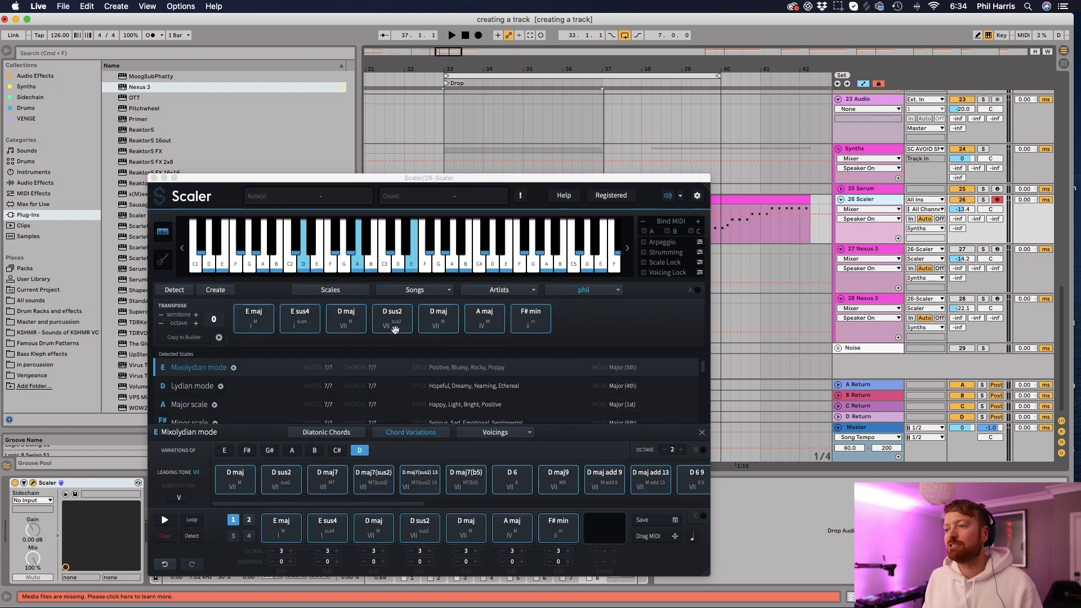
Check the Artists chord packs list, then enable Scale Lock in the Bind MIDI panel
click(498, 289)
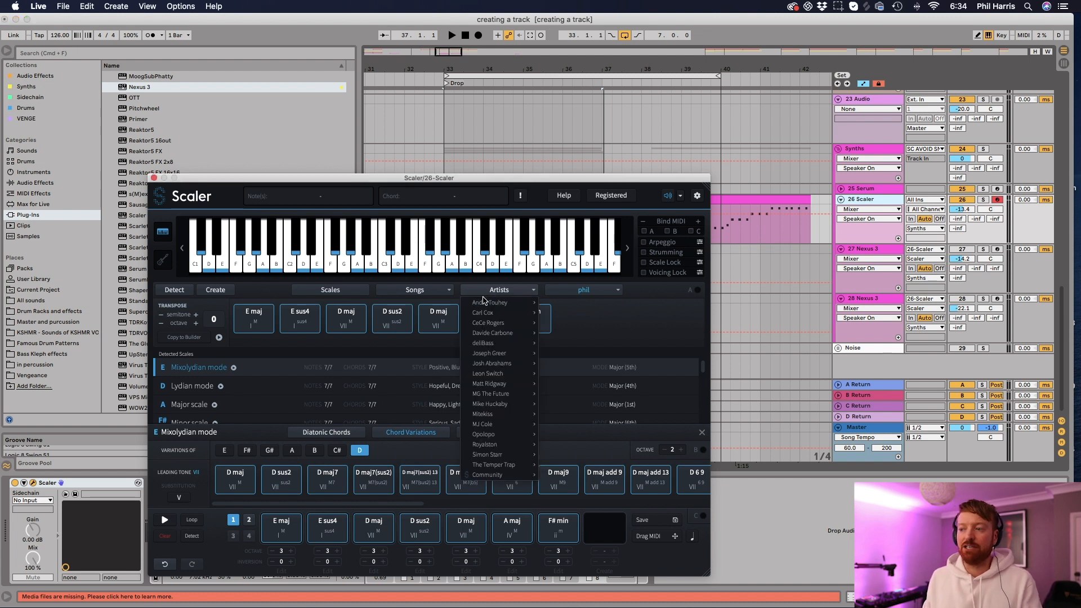
mouse_move(491, 353)
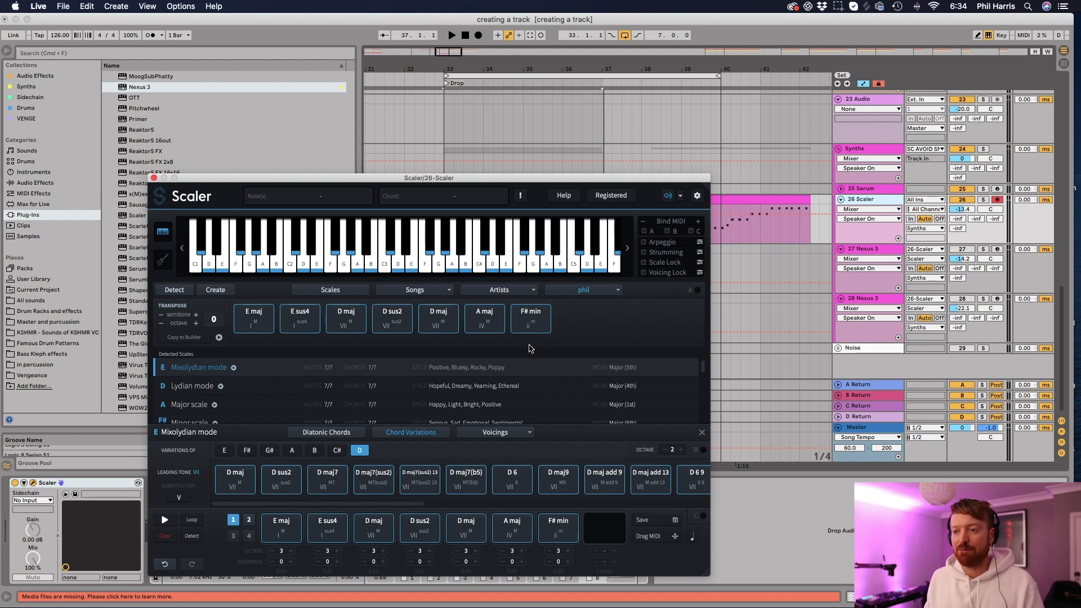
mouse_move(224, 373)
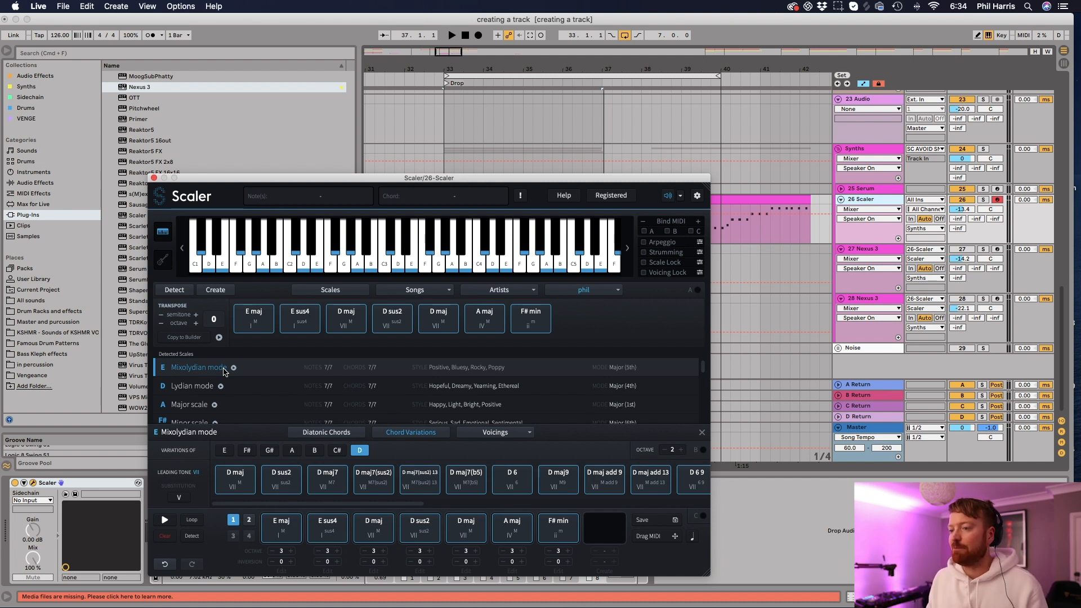
mouse_move(629, 424)
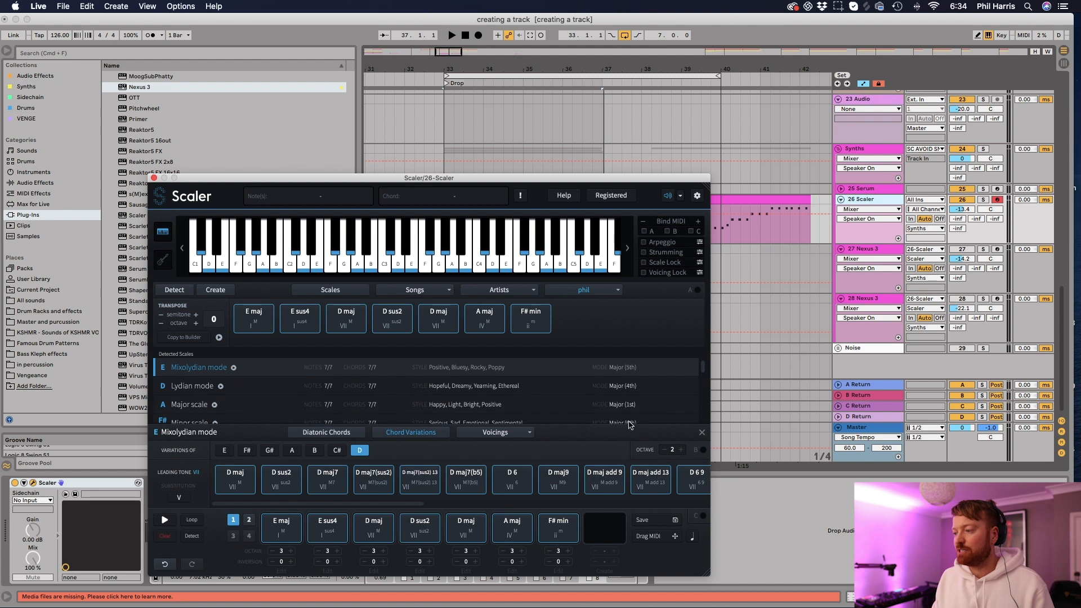
mouse_move(697, 306)
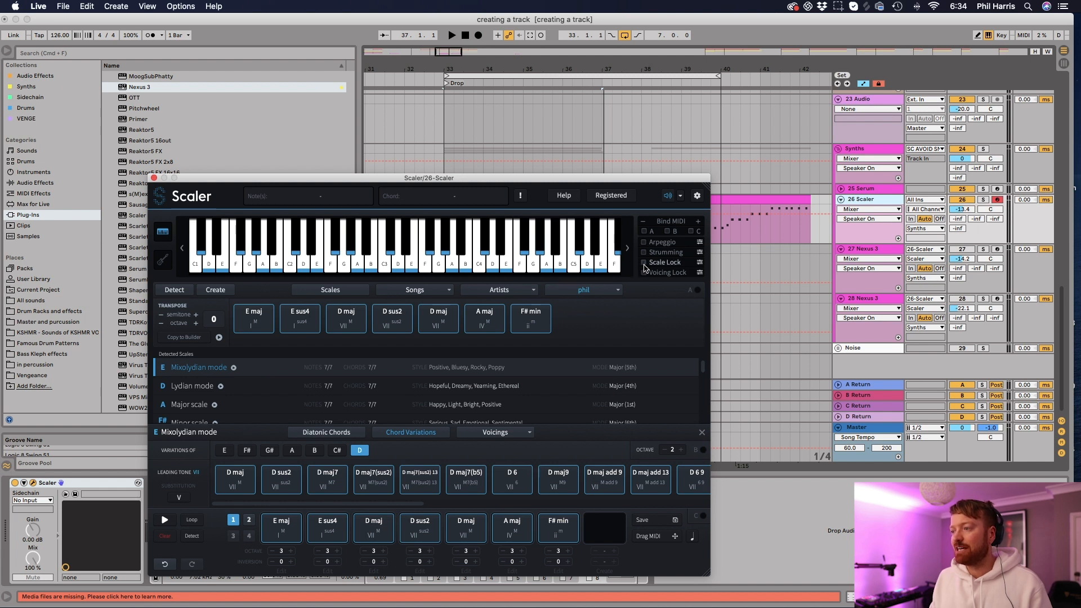
click(644, 262)
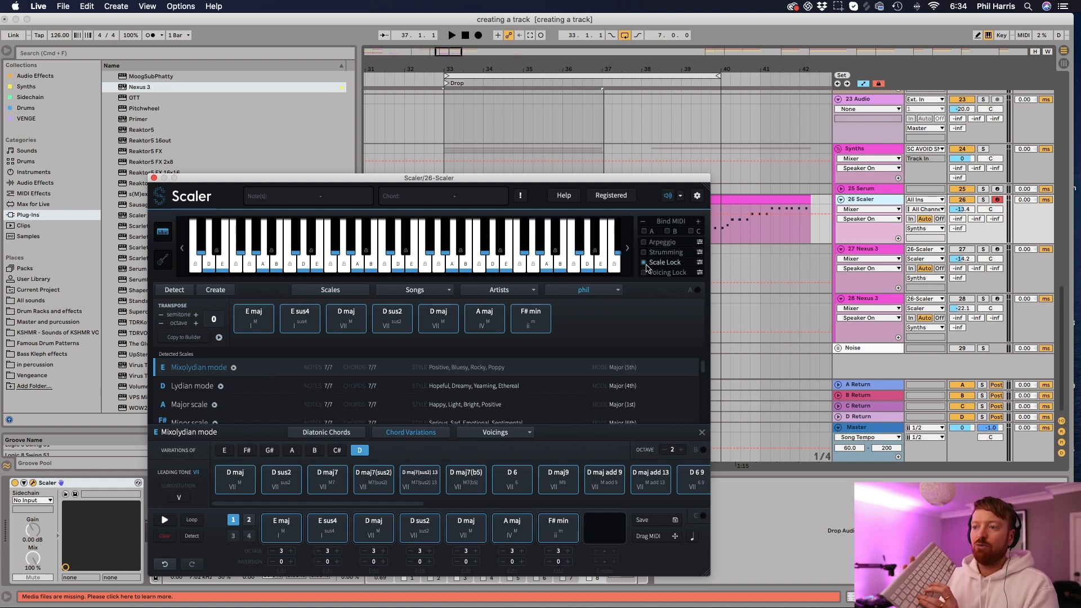
click(335, 237)
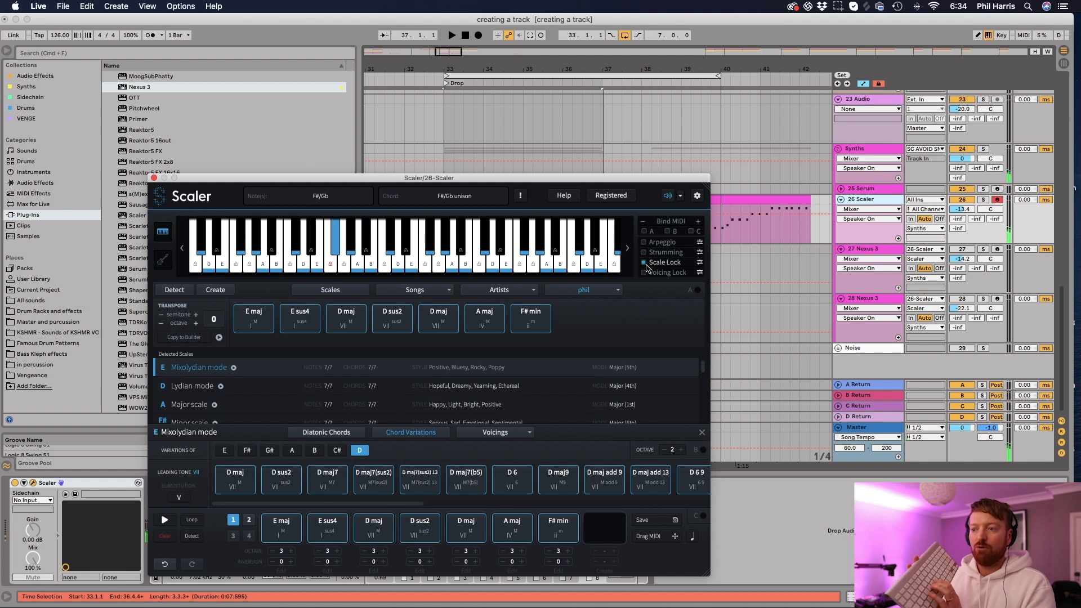